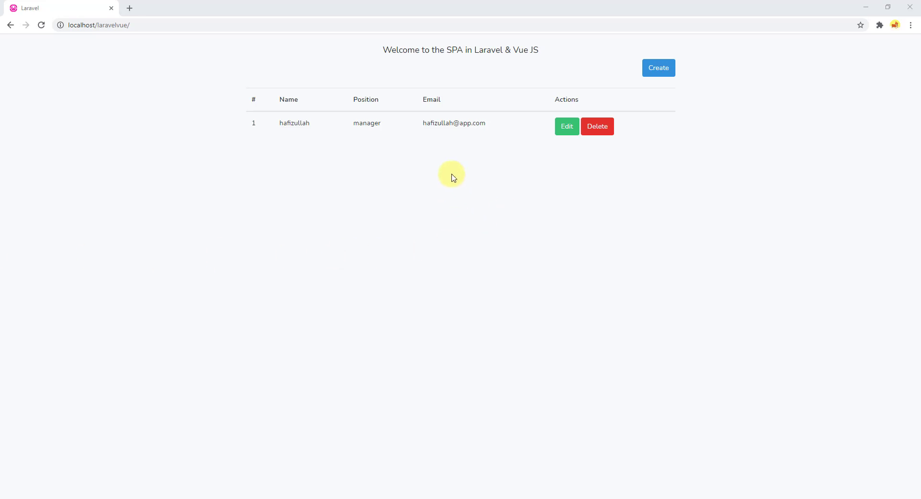
{"action": "mouse_move", "coordinate": [528, 214]}
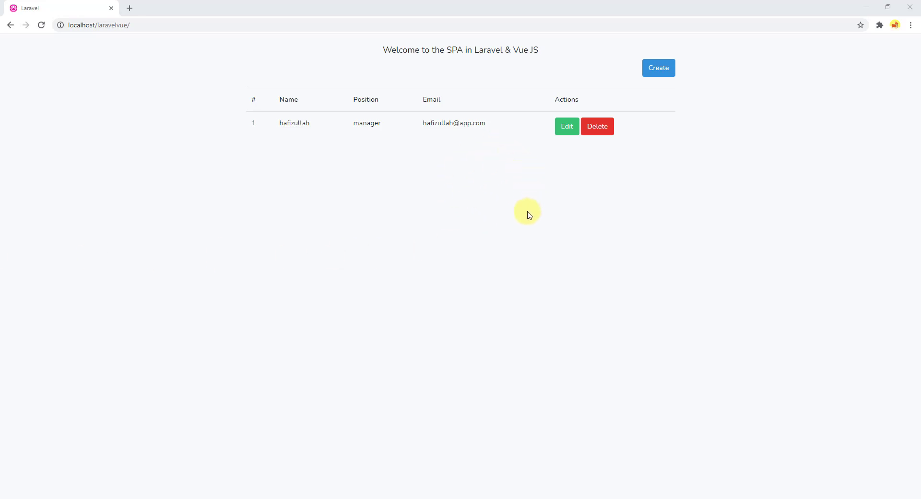
{"action": "mouse_move", "coordinate": [592, 171]}
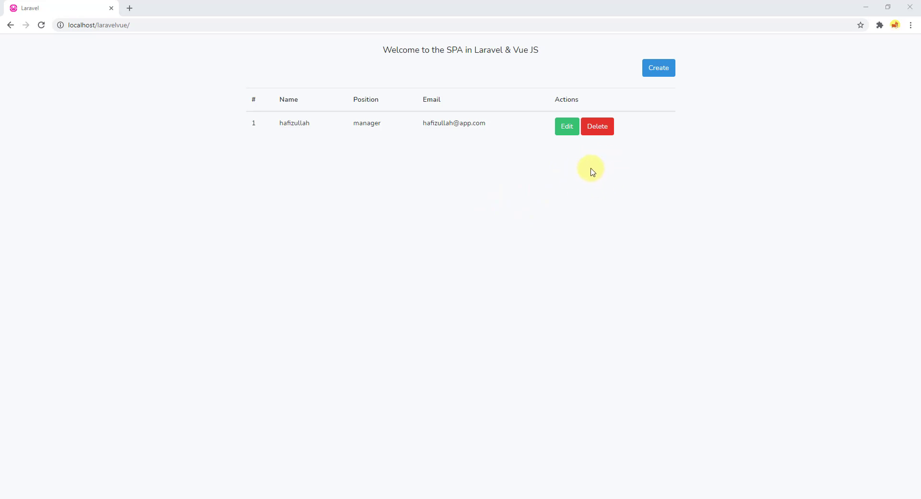
{"action": "mouse_move", "coordinate": [129, 10]}
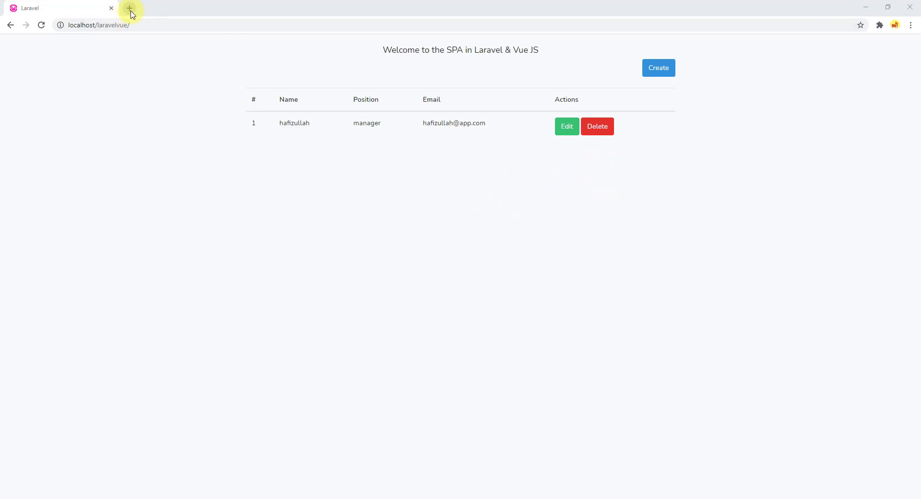
Search Google for sweetalert2 and select 'sweetalert2' in the site's npm install command
{"action": "left_click", "coordinate": [129, 8]}
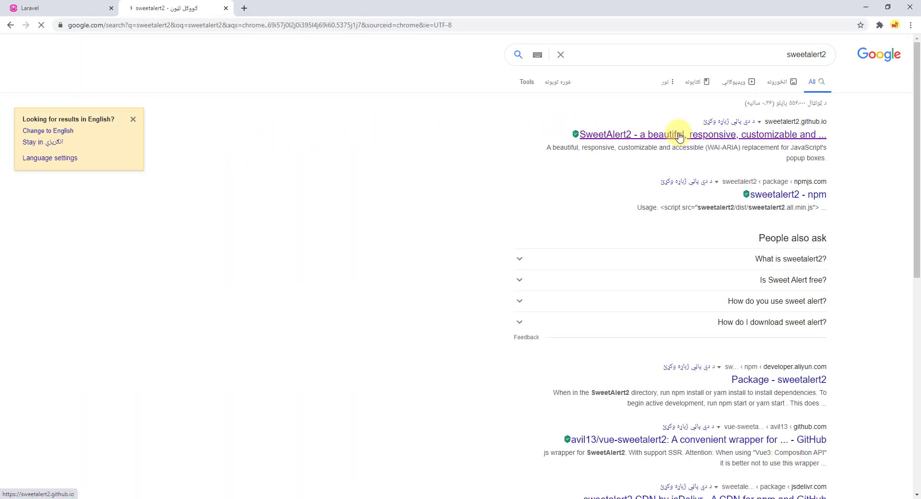
{"action": "left_click", "coordinate": [673, 134]}
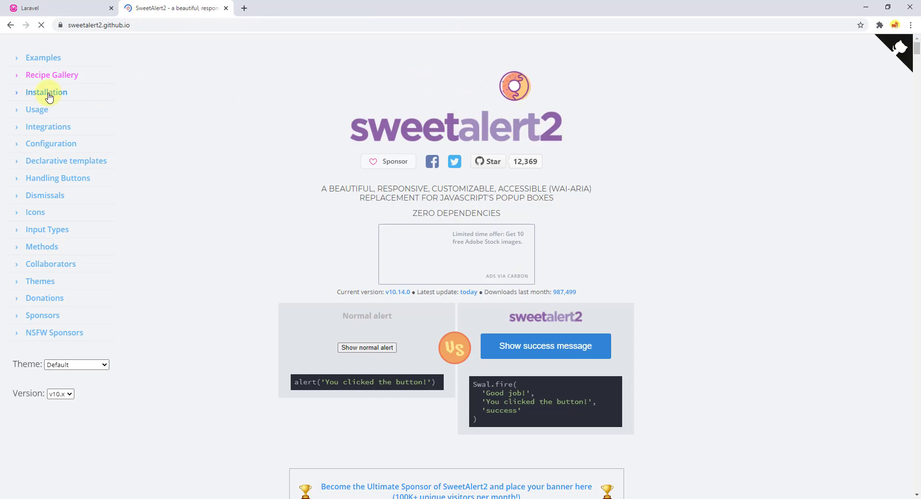
{"action": "left_click", "coordinate": [47, 92]}
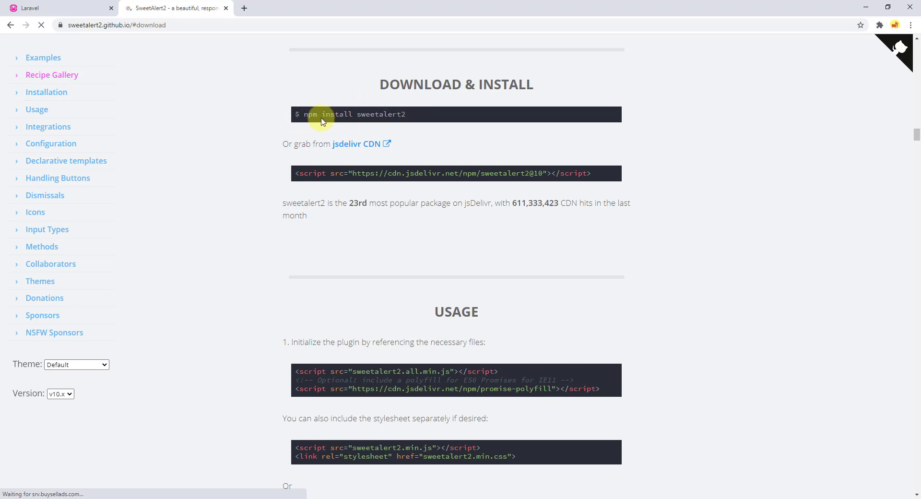
{"action": "mouse_move", "coordinate": [406, 116]}
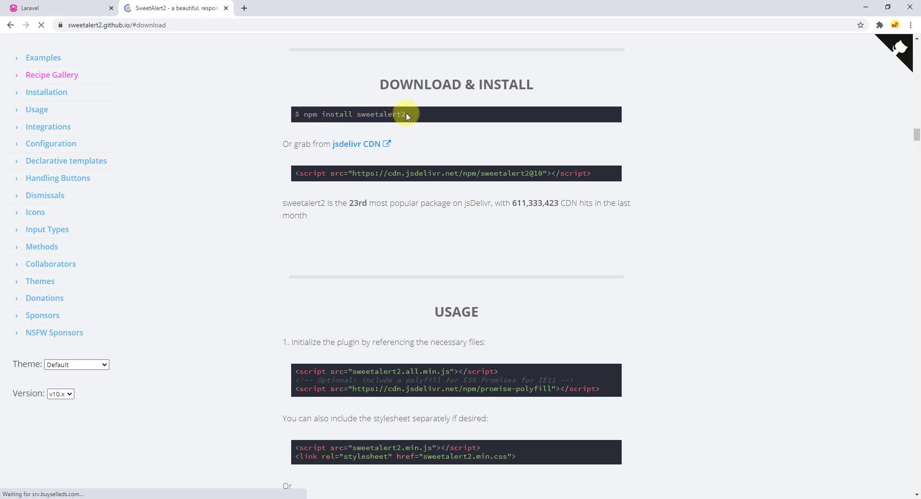
{"action": "double_click", "coordinate": [380, 114]}
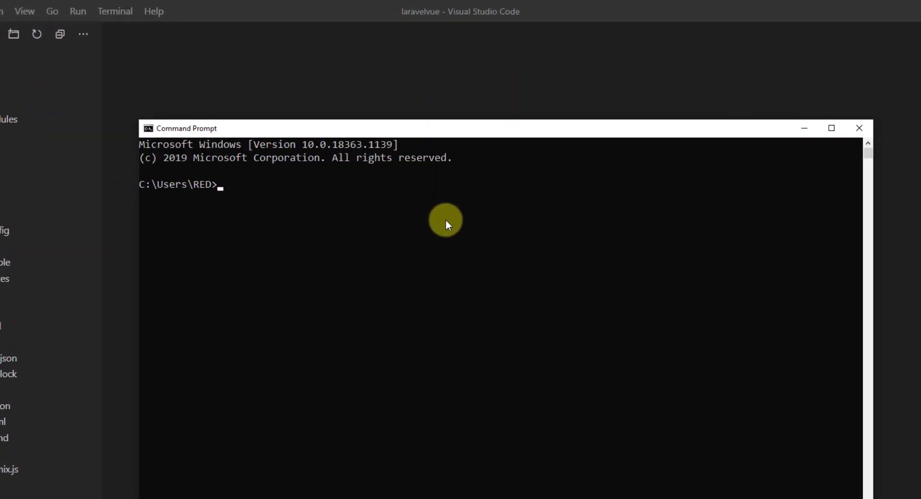
Change to wamp64/www/laravelvue and run 'yarn add sweetalert2'
{"action": "type", "text": "cd .."}
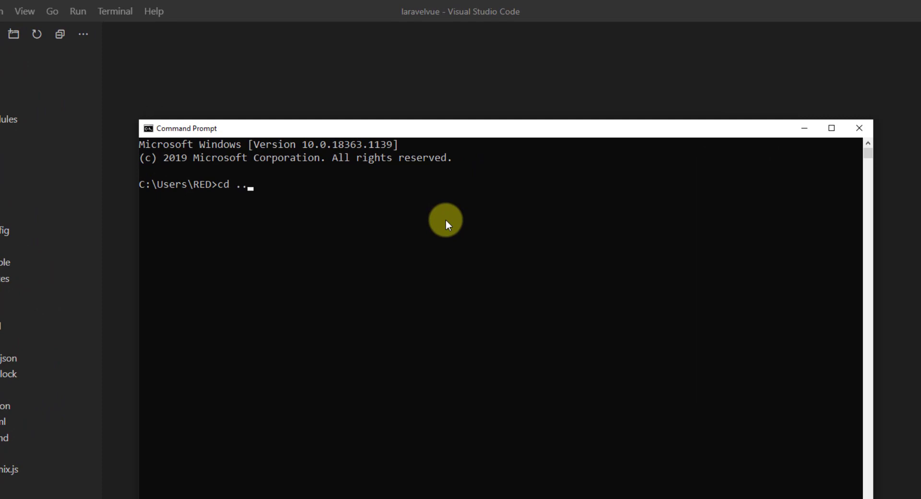
{"action": "type", "text": "/../wamp"}
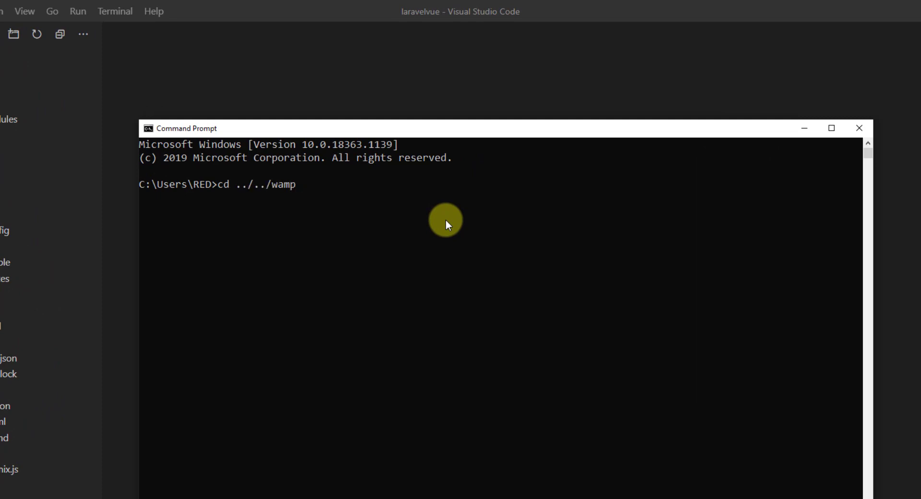
{"action": "type", "text": "64/www/"}
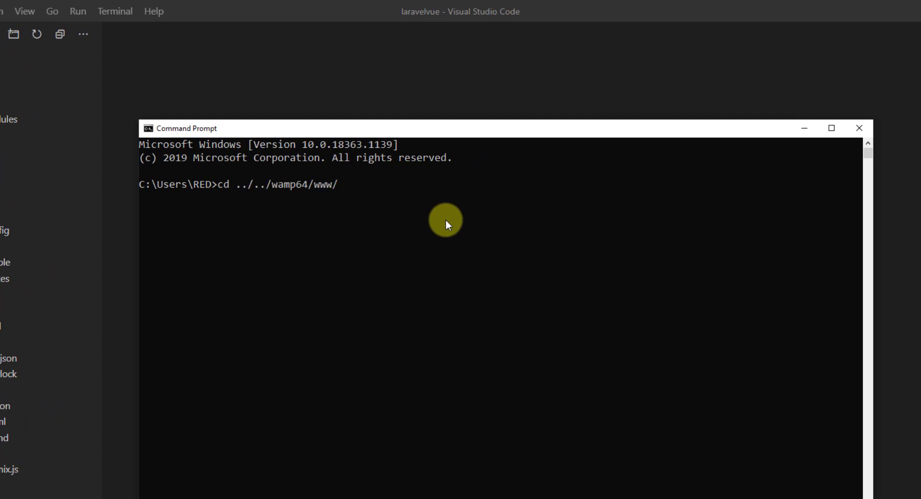
{"action": "type", "text": "laravelvue"}
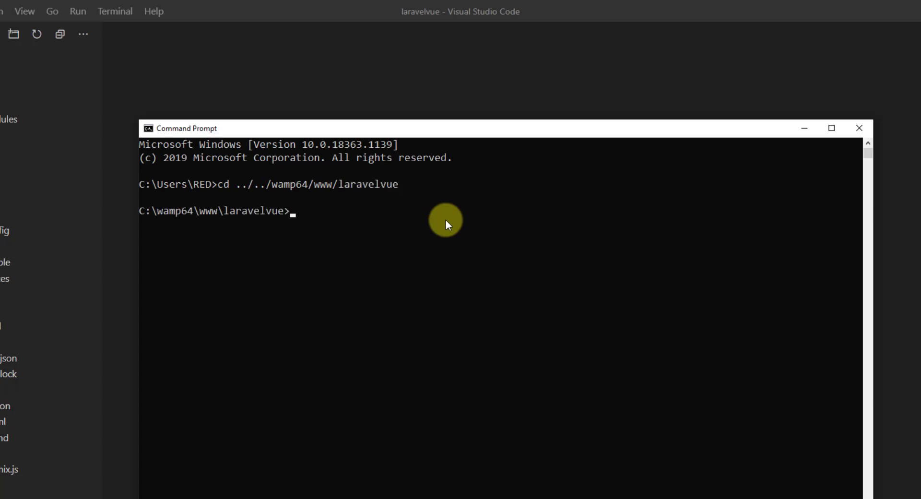
{"action": "type", "text": "yarn add"}
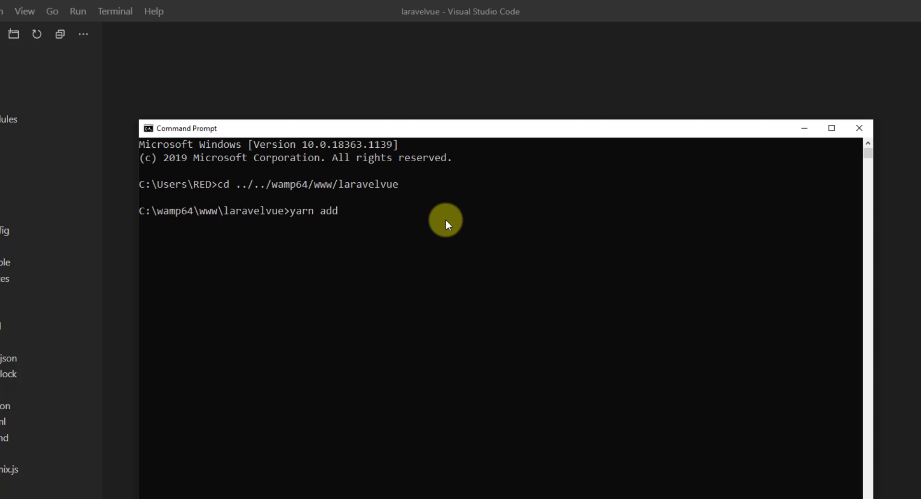
{"action": "type", "text": "sweetalert2"}
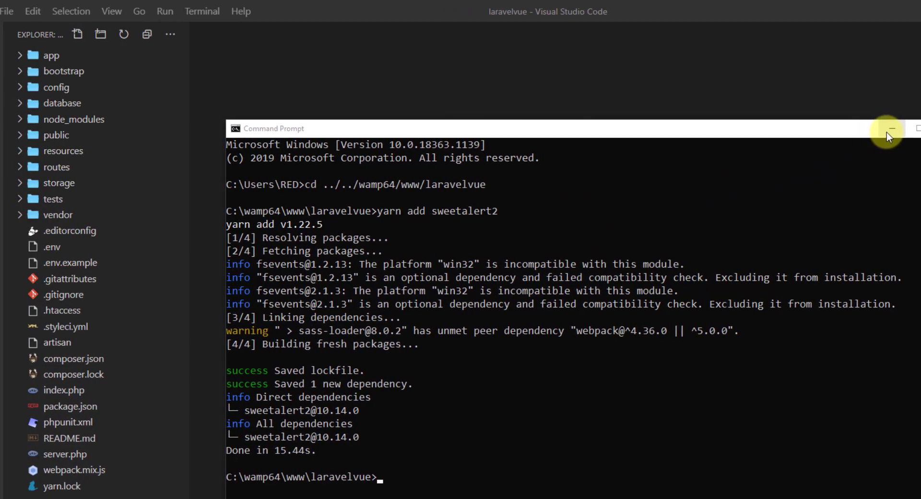
In resources/js/app.js, add "import Swal from 'sweetalert2'" and "window.Swal = Swal" after the Toaster setup
{"action": "left_click", "coordinate": [890, 128]}
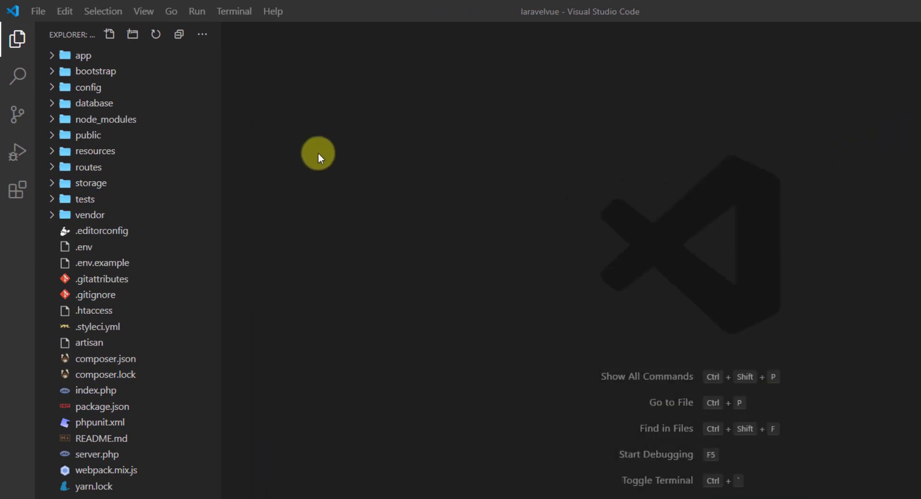
{"action": "left_click", "coordinate": [94, 151]}
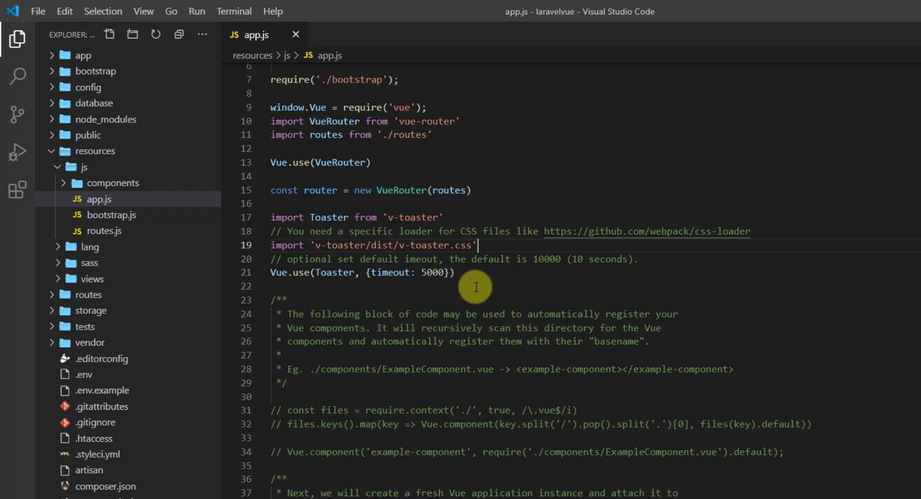
{"action": "left_click", "coordinate": [453, 272]}
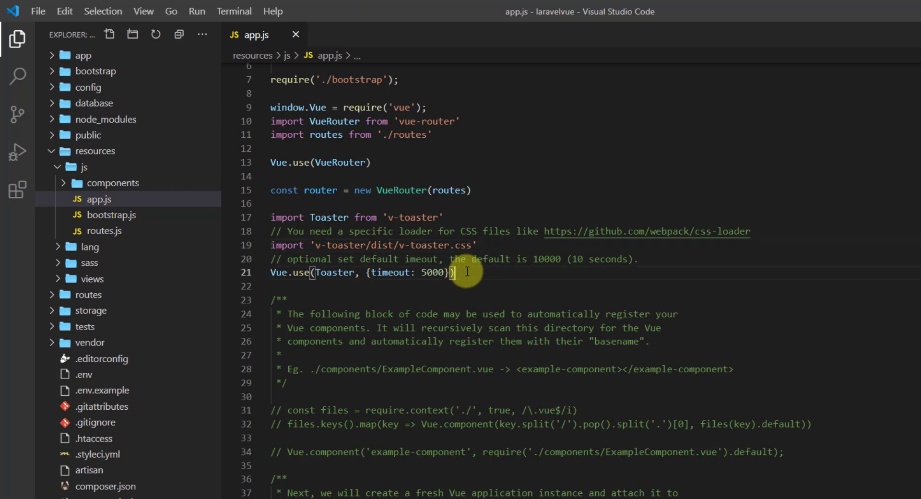
{"action": "mouse_move", "coordinate": [630, 272]}
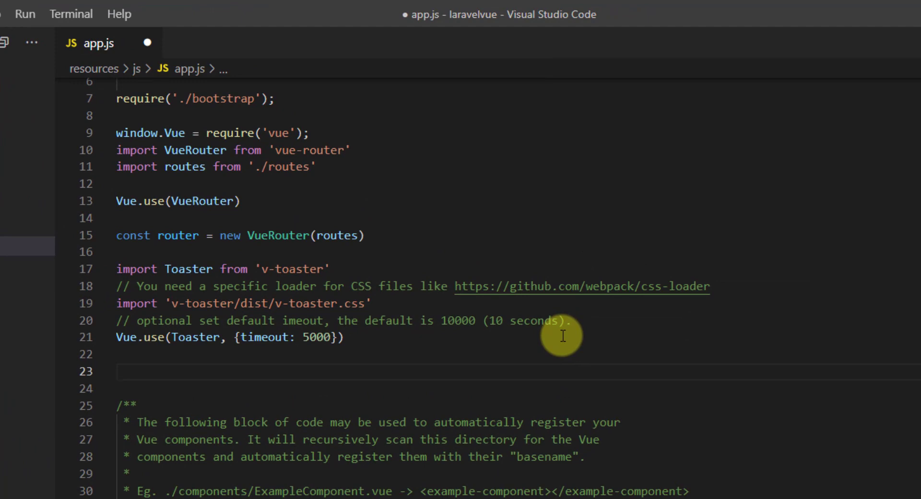
{"action": "type", "text": "import"}
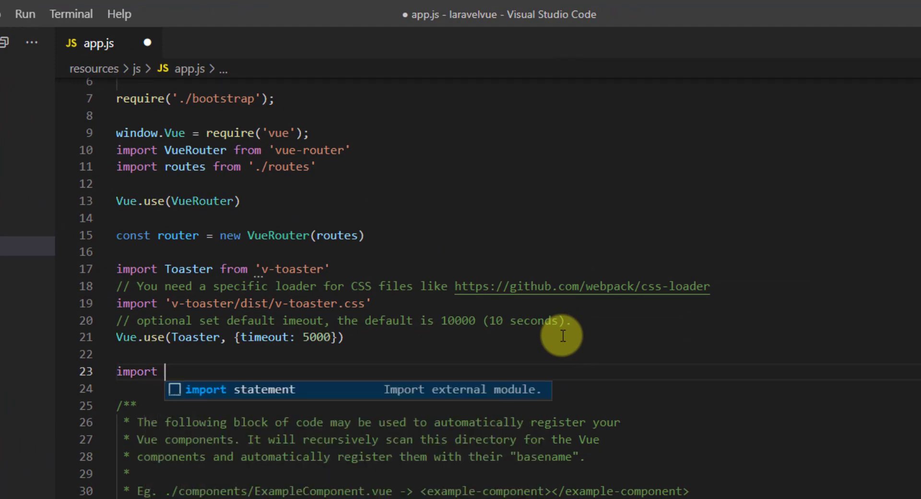
{"action": "type", "text": "Swal"}
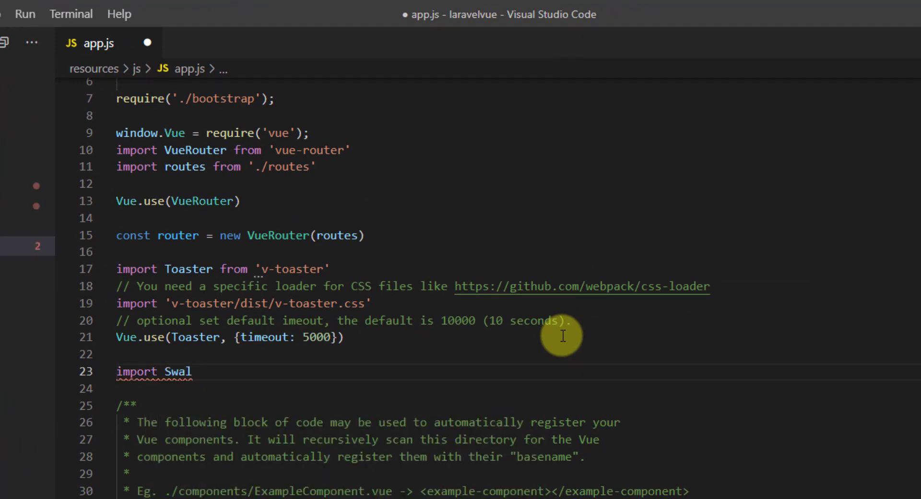
{"action": "type", "text": "from '"}
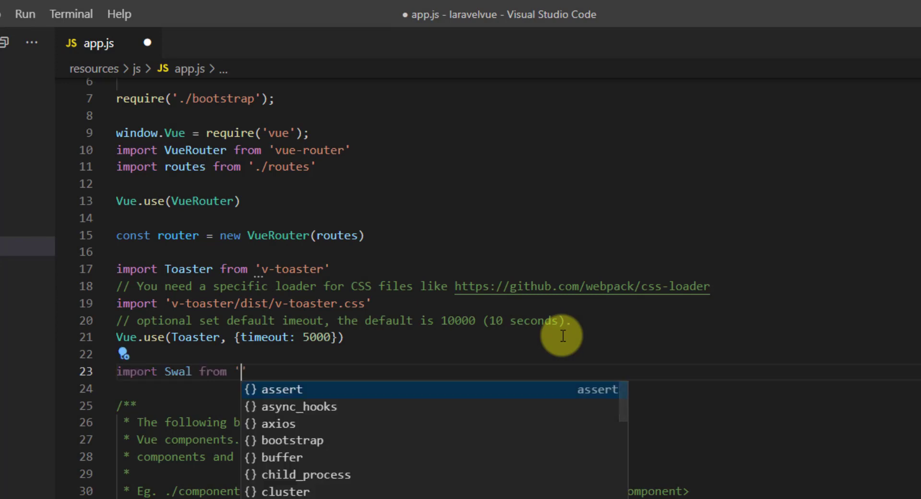
{"action": "type", "text": "sweetalert2"}
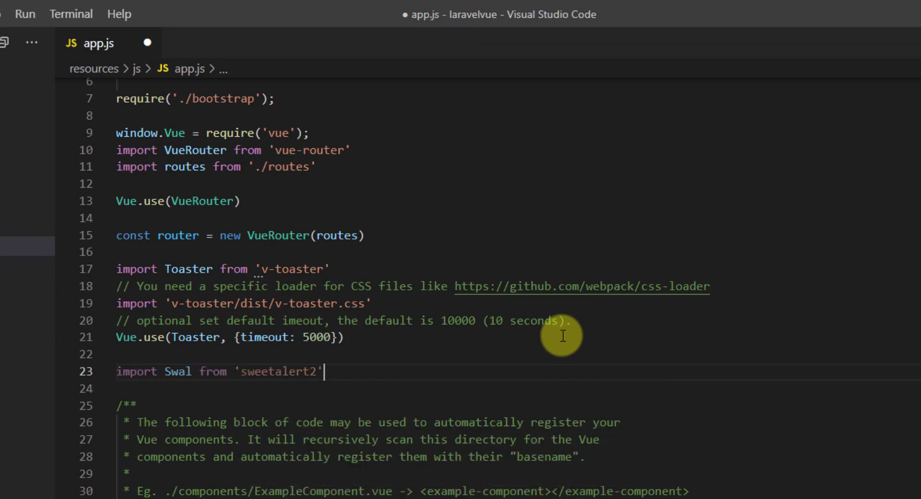
{"action": "type", "text": "win"}
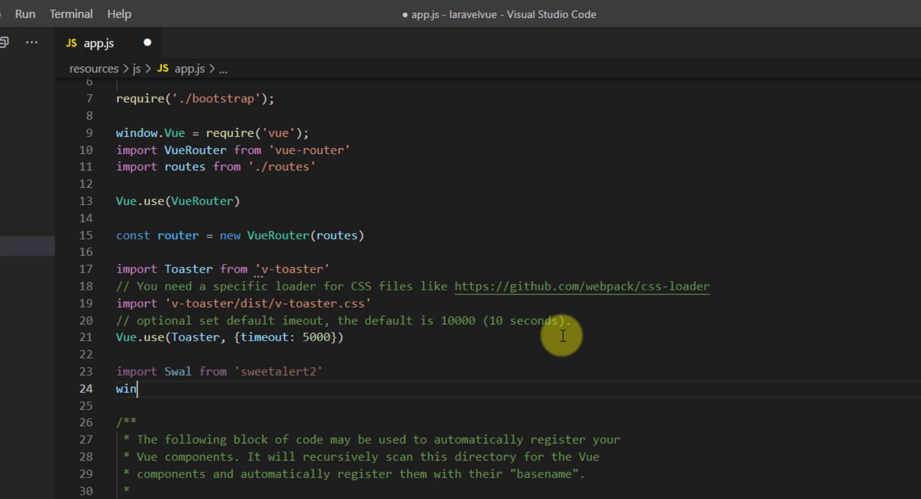
{"action": "type", "text": "dow"}
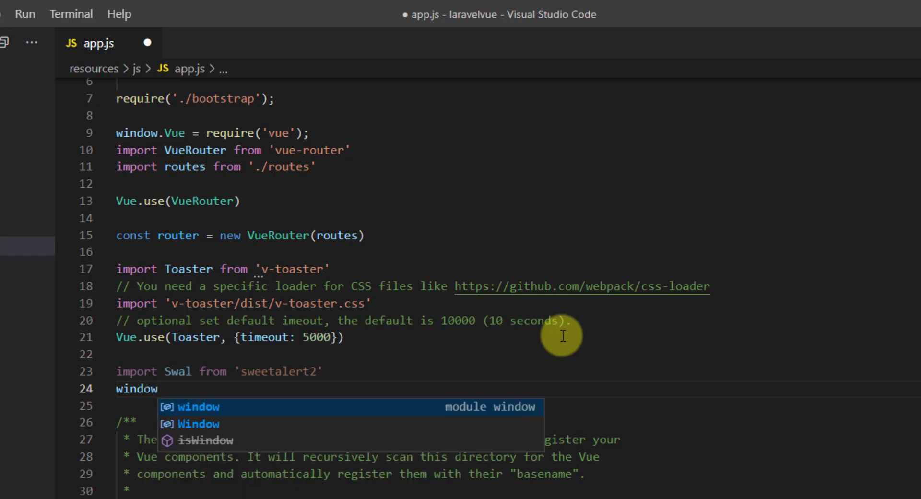
{"action": "type", "text": ".Swal"}
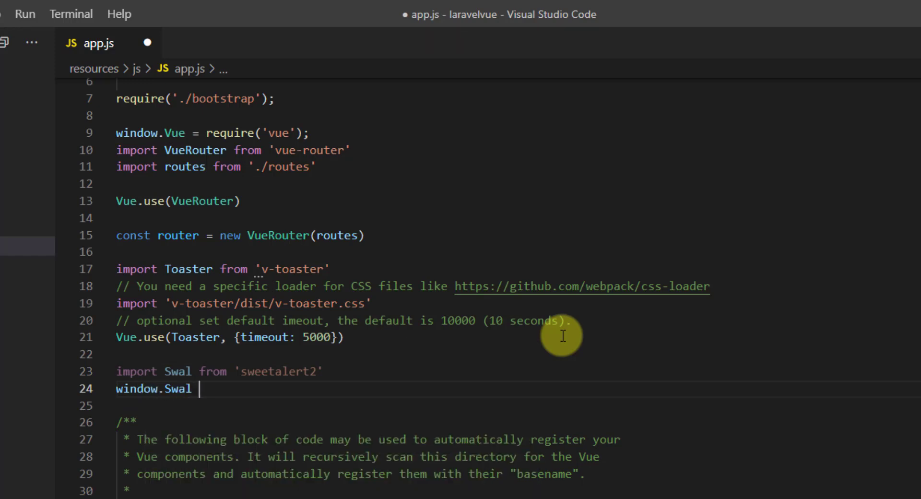
{"action": "type", "text": "= Swal"}
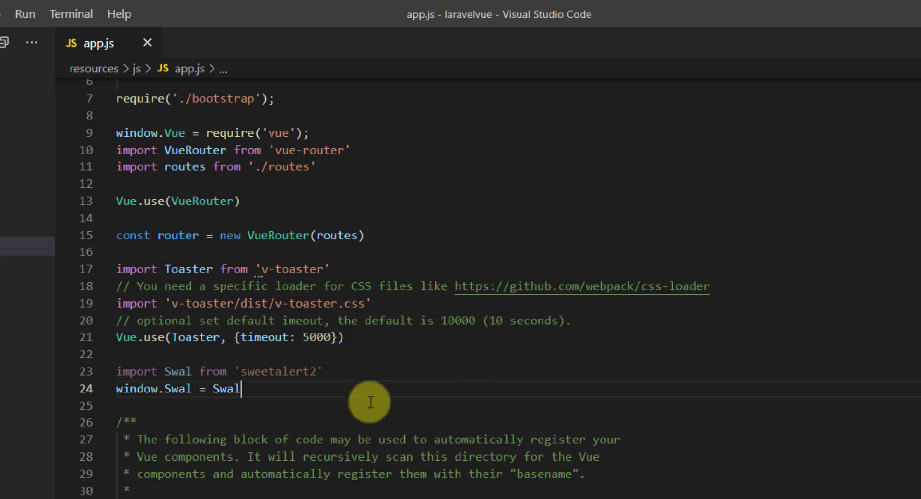
{"action": "scroll", "scroll_direction": "down", "scroll_amount": 3}
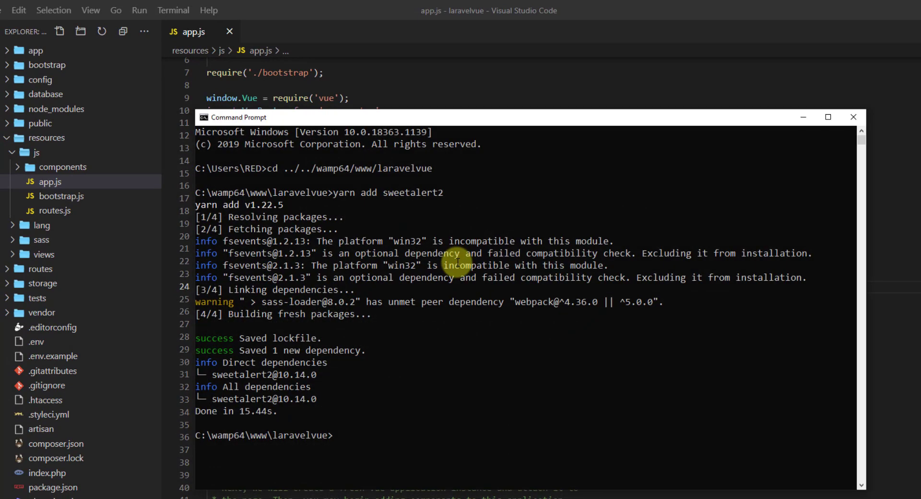
Run 'yarn run watch' in the laravelvue folder
{"action": "type", "text": "yarn r"}
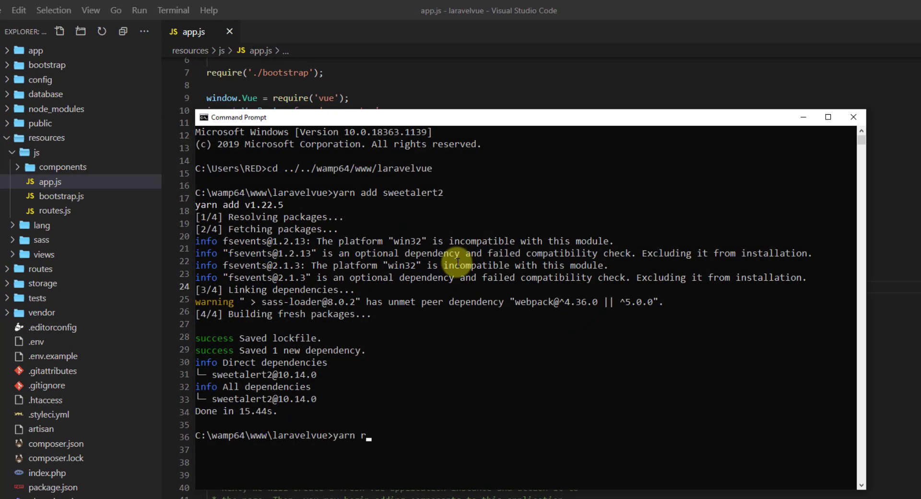
{"action": "type", "text": "un watch"}
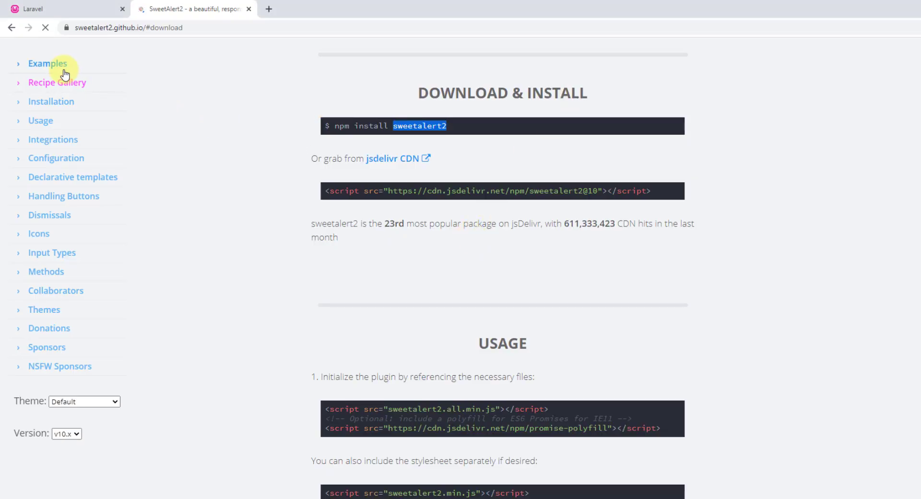
Preview the 'Are you sure?' confirm dialog example under Examples and select its code
{"action": "left_click", "coordinate": [48, 63]}
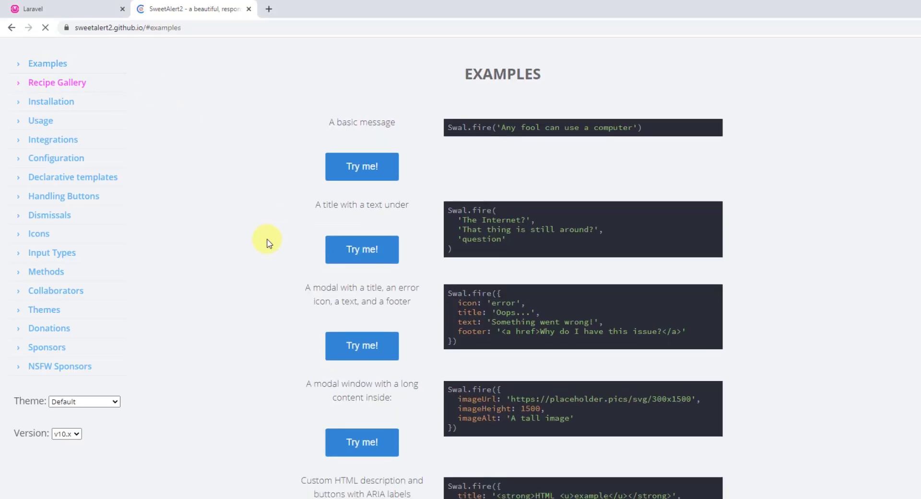
{"action": "scroll", "scroll_direction": "down", "scroll_amount": 3}
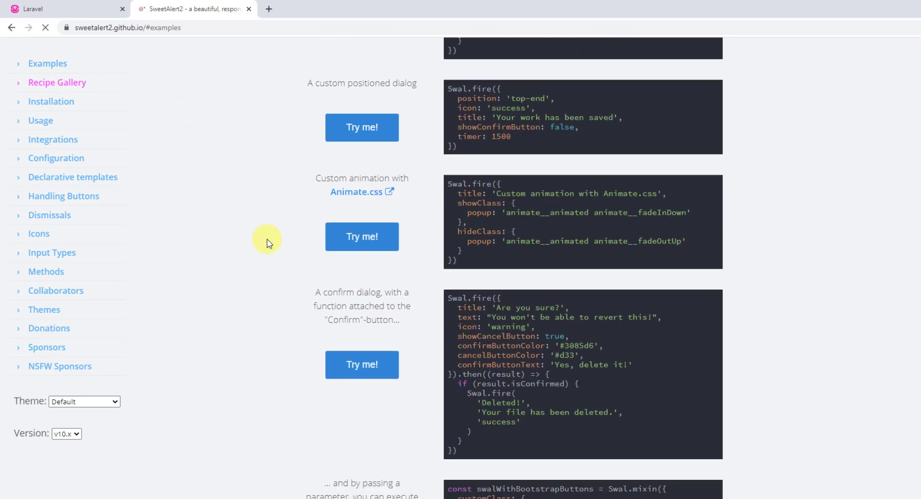
{"action": "scroll", "scroll_direction": "down", "scroll_amount": 3}
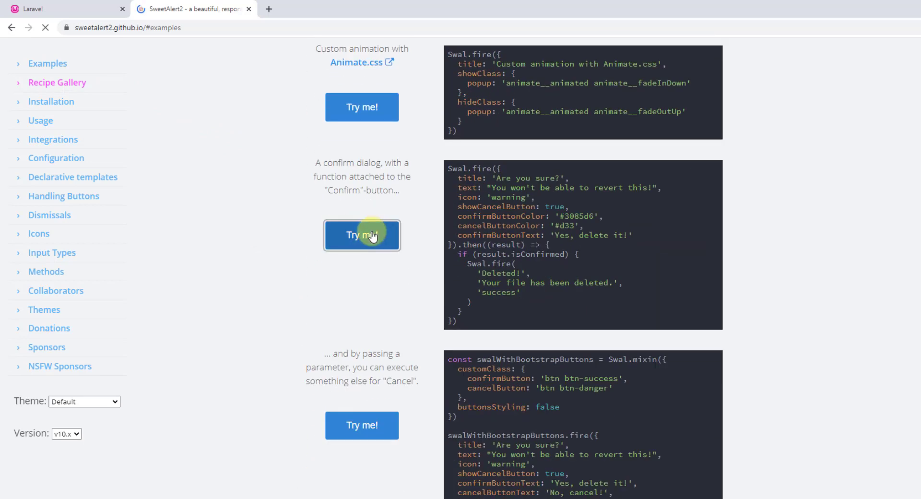
{"action": "left_click", "coordinate": [362, 235]}
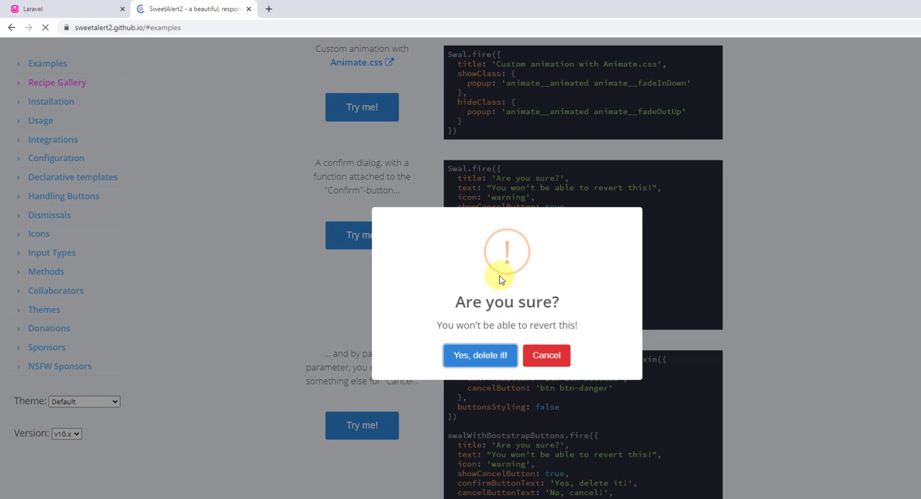
{"action": "left_click", "coordinate": [545, 355]}
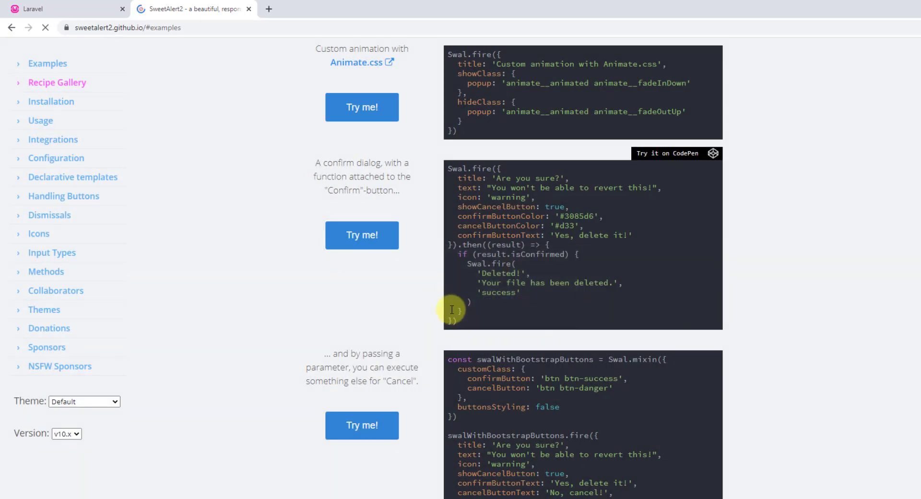
{"action": "left_click_drag", "start_coordinate": [450, 170], "coordinate": [462, 312]}
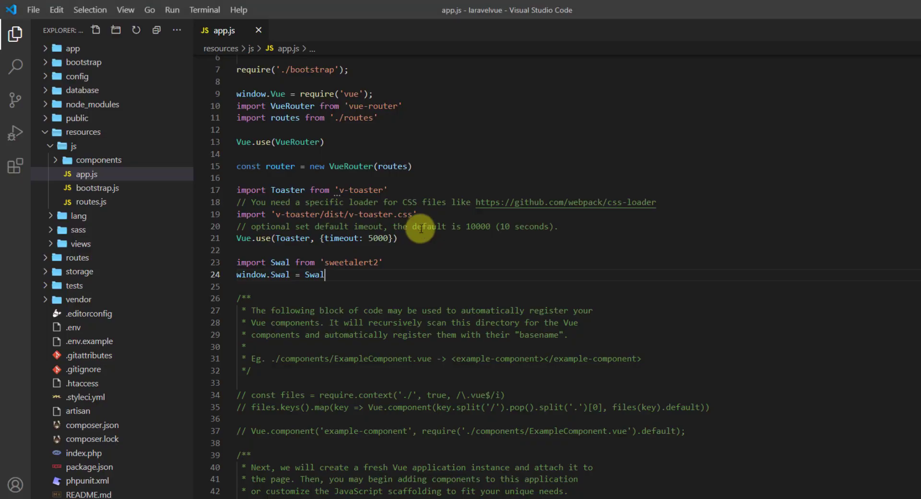
Begin a mounted() hook on a new line in app.js's Vue options
{"action": "scroll", "scroll_direction": "down", "scroll_amount": 3}
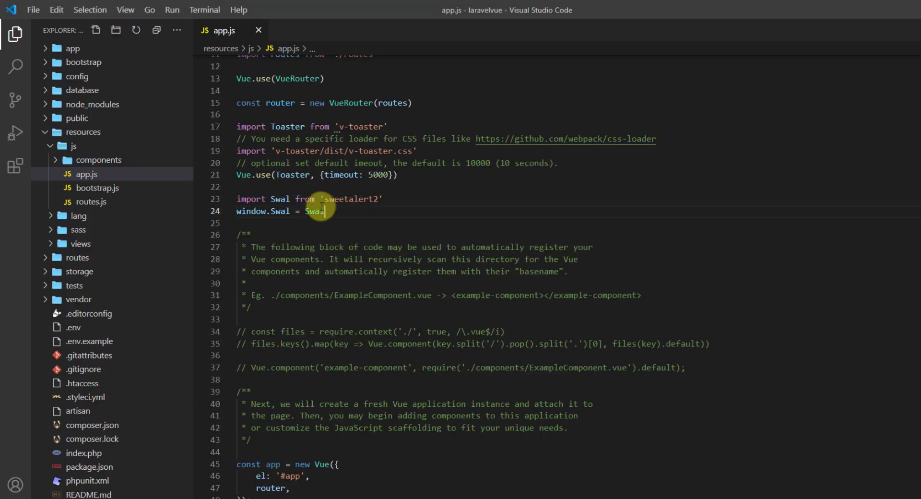
{"action": "scroll", "scroll_direction": "down", "scroll_amount": 3}
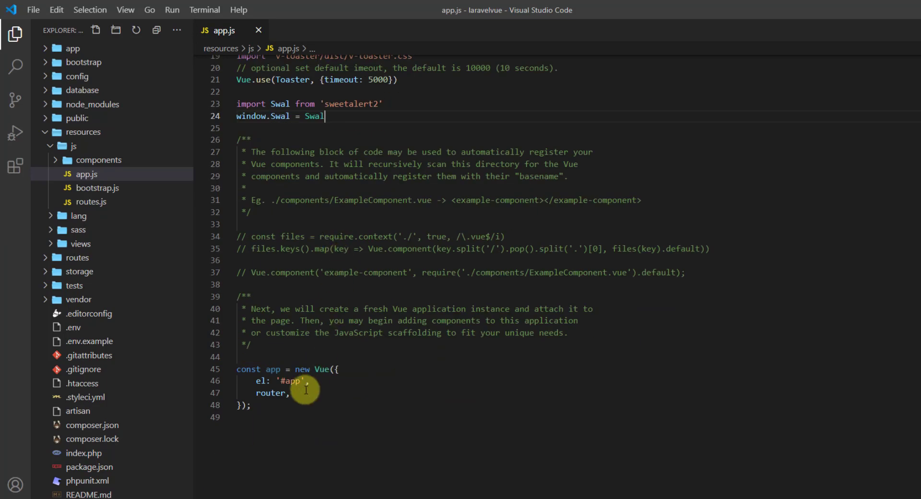
{"action": "key", "text": "Enter"}
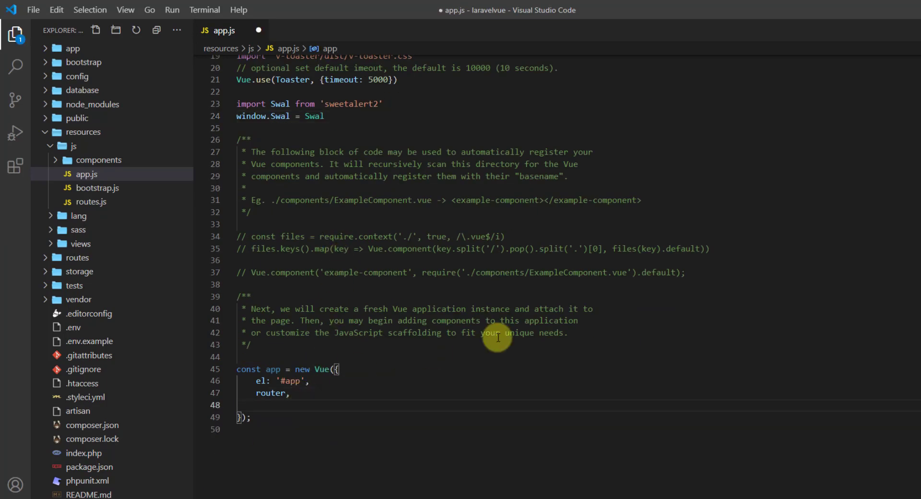
{"action": "type", "text": "mout"}
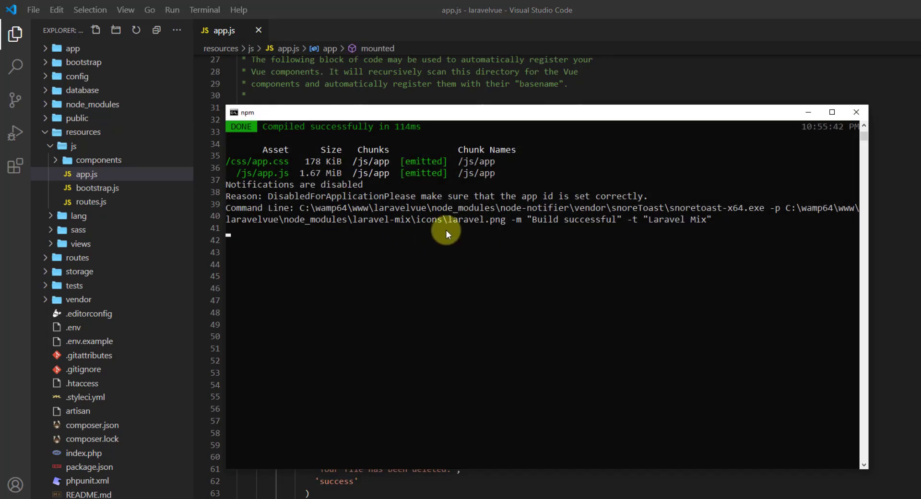
{"action": "mouse_move", "coordinate": [547, 229]}
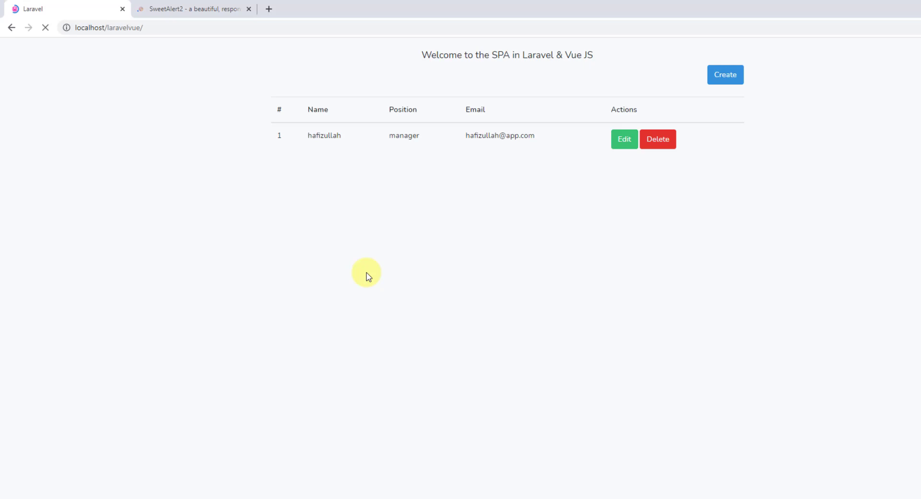
{"action": "left_click", "coordinate": [658, 139]}
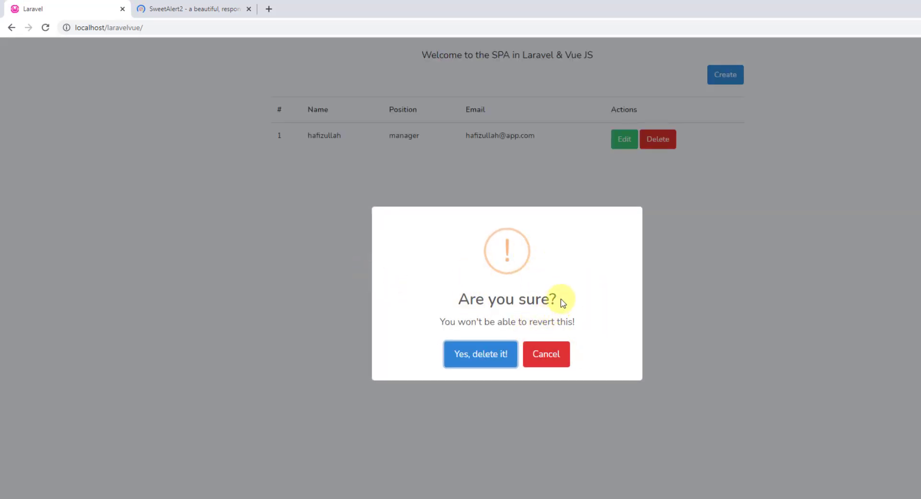
{"action": "mouse_move", "coordinate": [547, 354]}
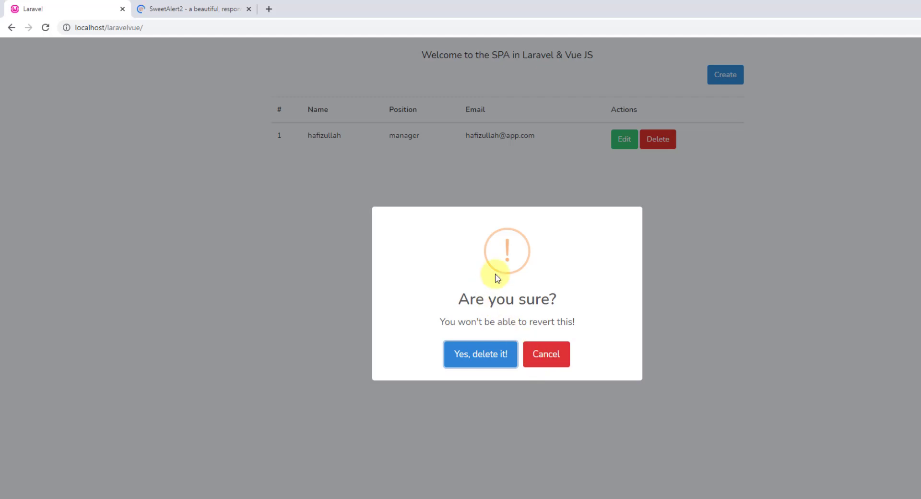
{"action": "left_click", "coordinate": [545, 354]}
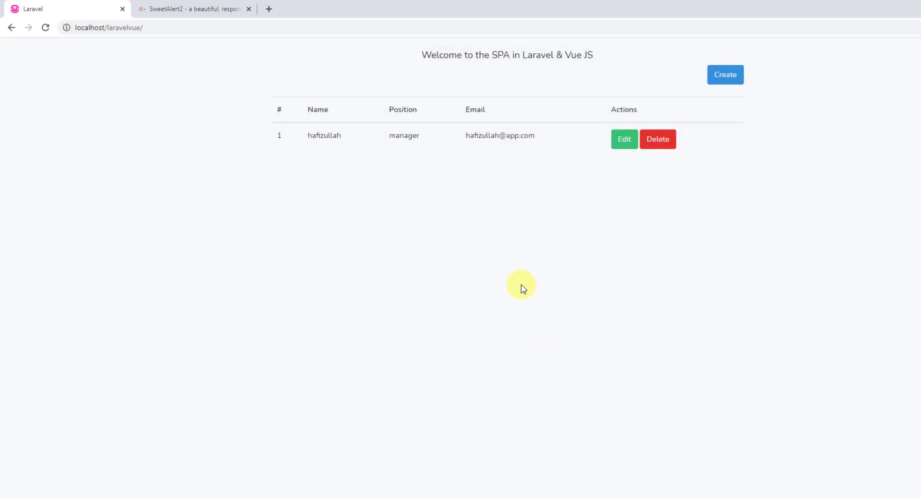
{"action": "left_click", "coordinate": [657, 140]}
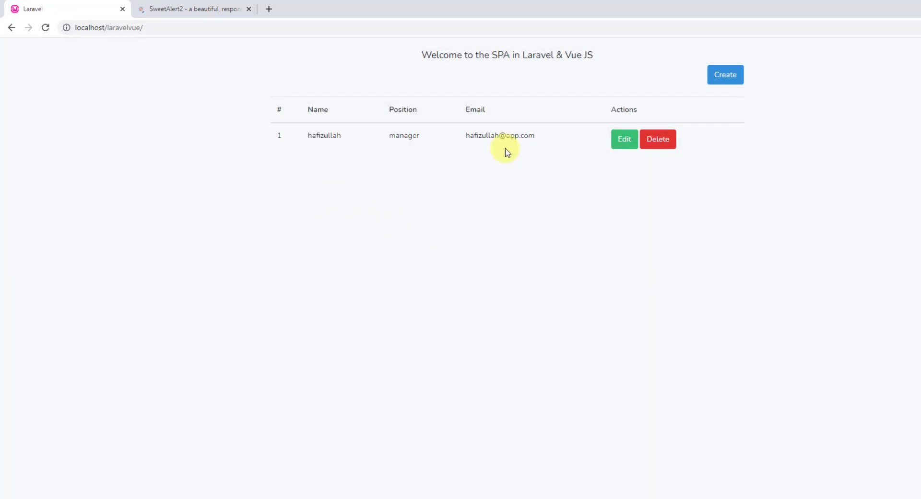
{"action": "left_click", "coordinate": [658, 139]}
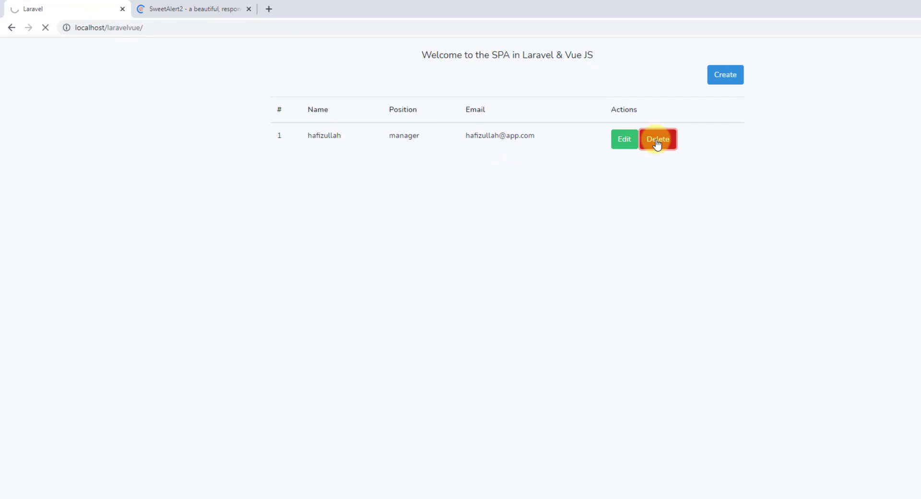
{"action": "left_click", "coordinate": [658, 140]}
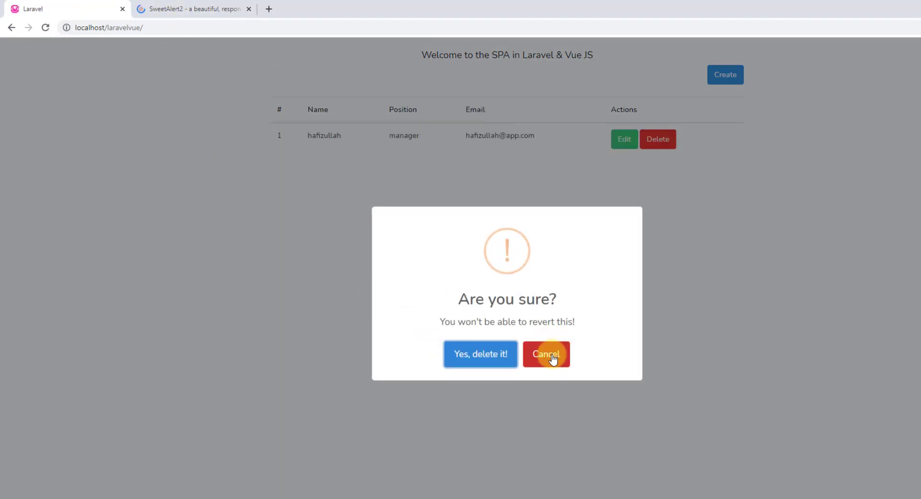
{"action": "left_click", "coordinate": [547, 354]}
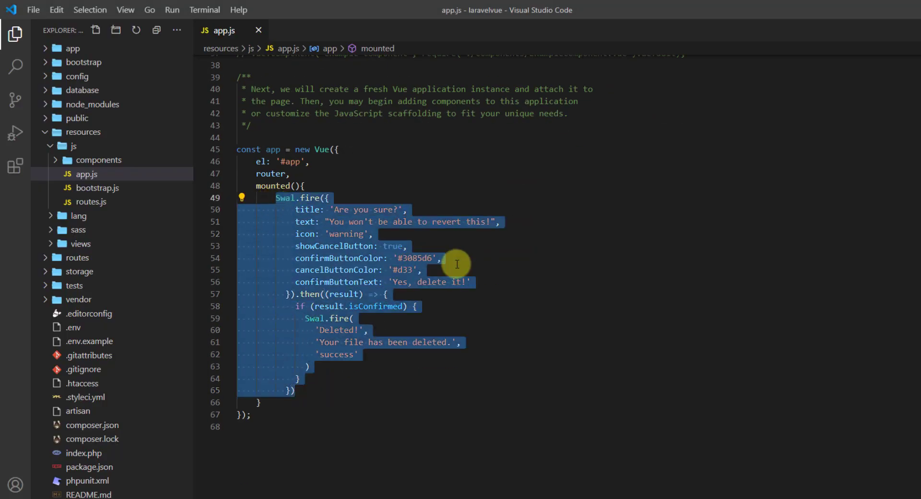
{"action": "key", "text": "Delete"}
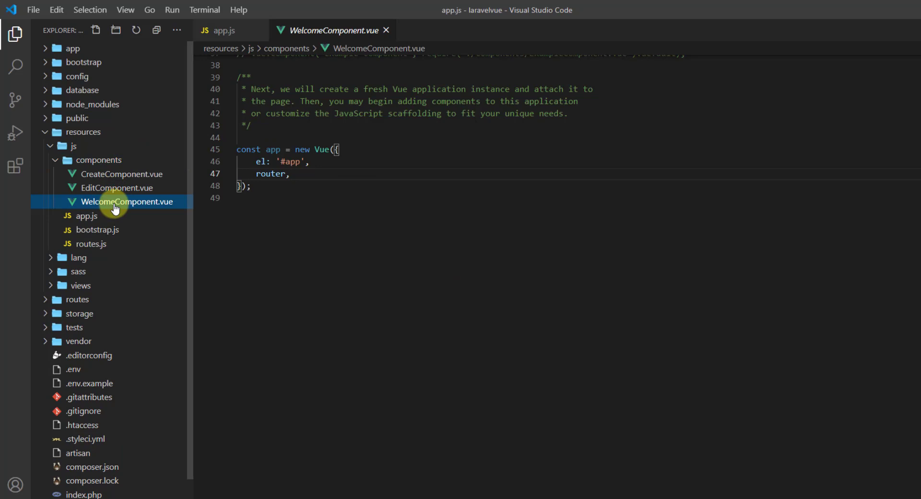
{"action": "left_click", "coordinate": [127, 202]}
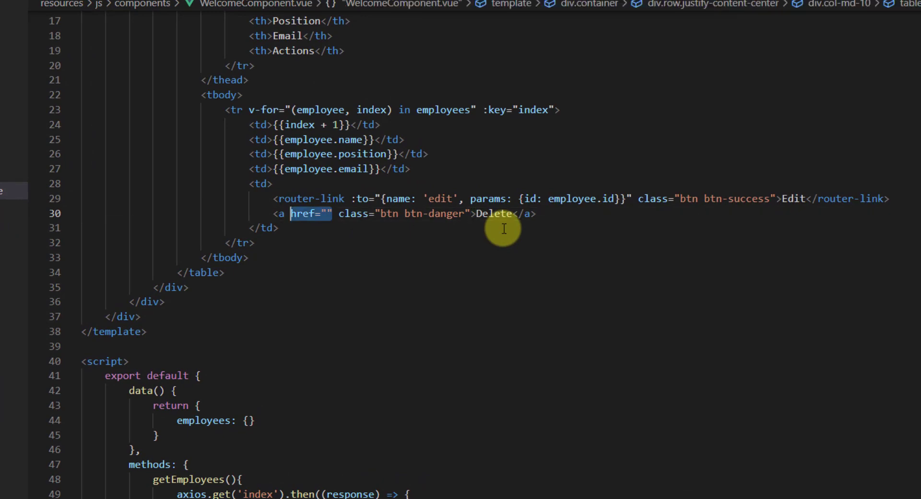
{"action": "type", "text": "@click="}
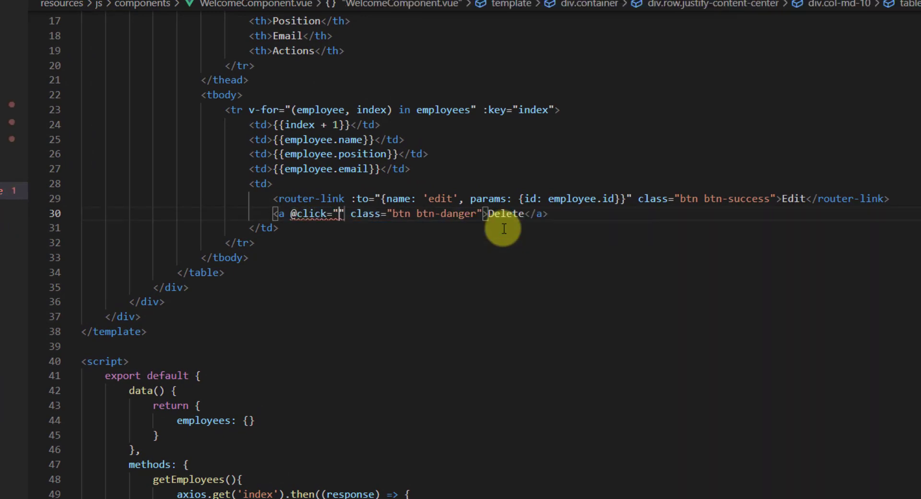
{"action": "type", "text": "deleteEmployee"}
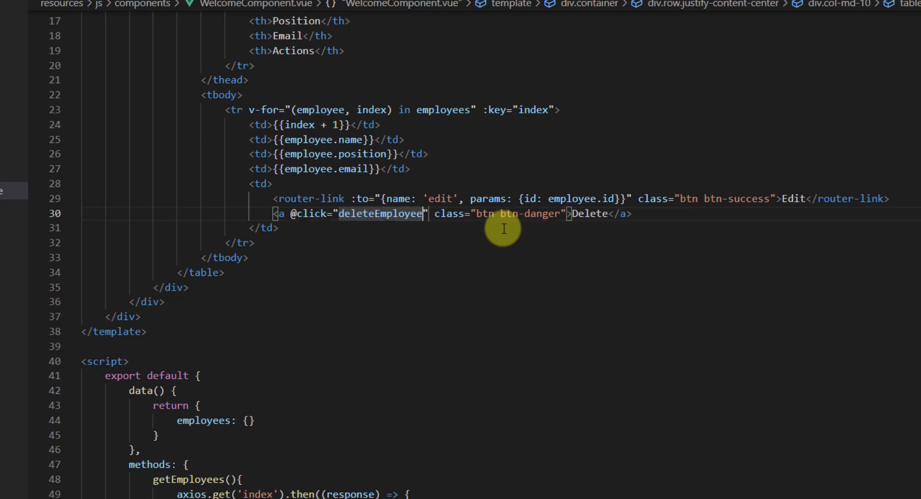
{"action": "mouse_move", "coordinate": [300, 240]}
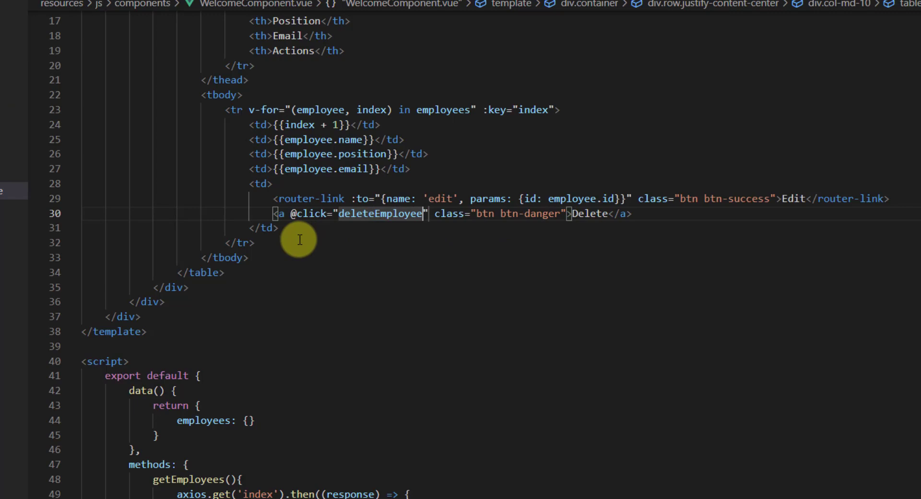
{"action": "type", "text": "()"}
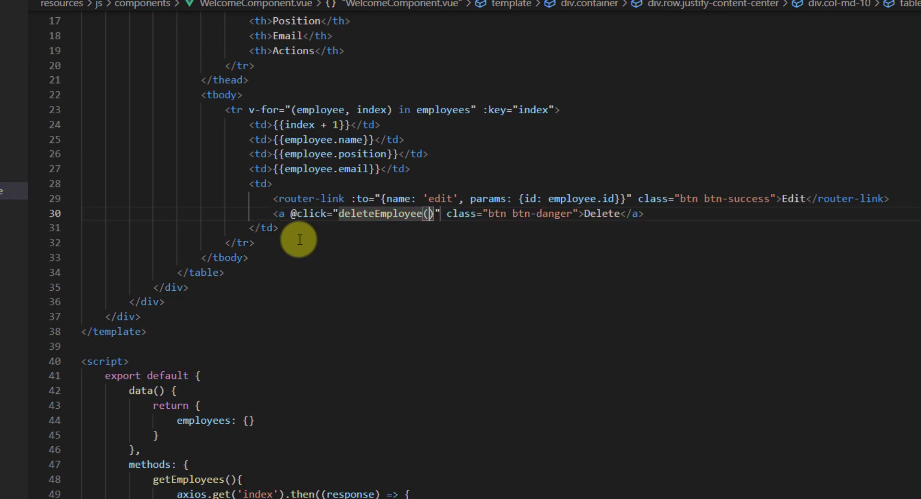
{"action": "type", "text": "employee.i"}
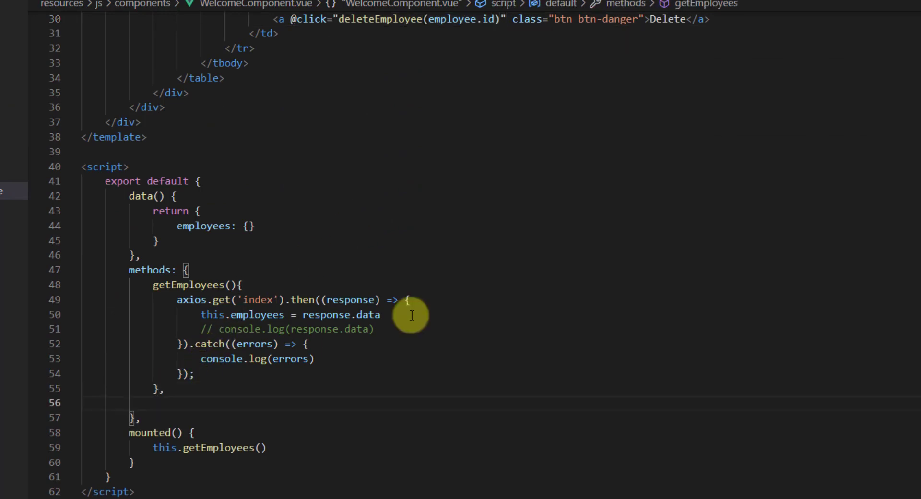
Write deleteEmployee(employee_id){} under getEmployees and paste the Swal.fire confirm code inside
{"action": "type", "text": "d"}
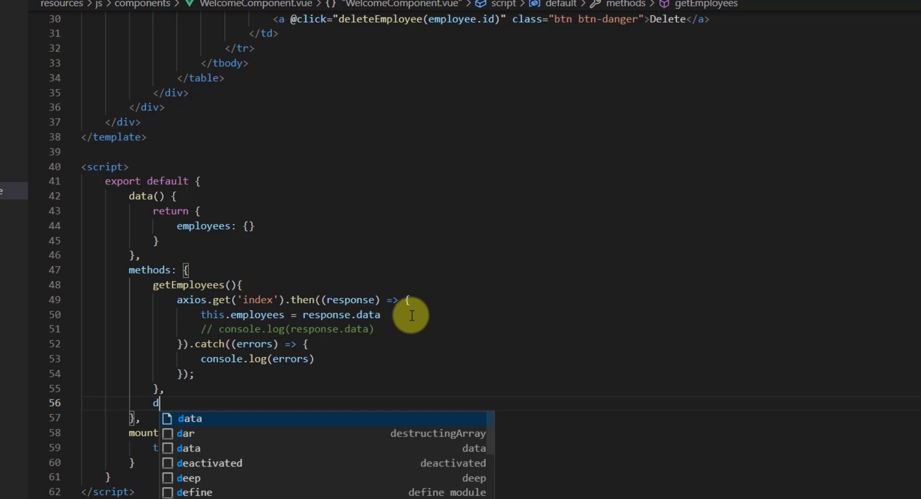
{"action": "type", "text": "eleteEmplo"}
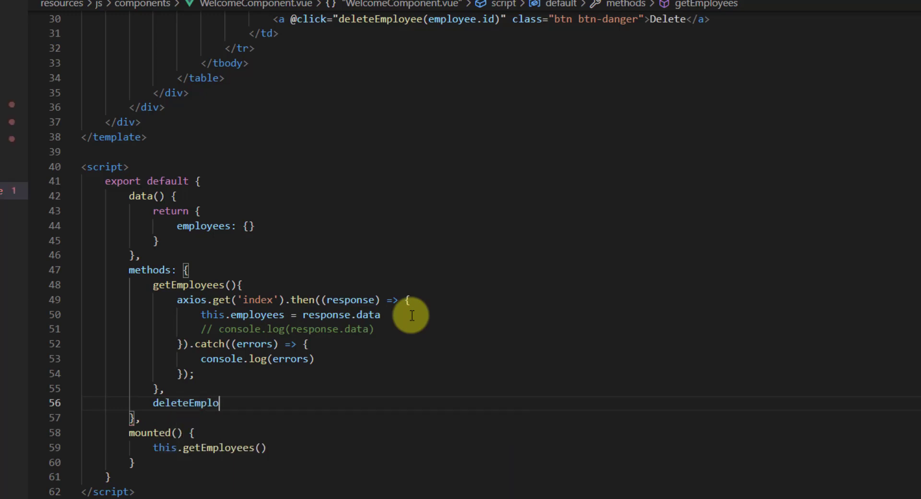
{"action": "type", "text": "yee(employee_id"}
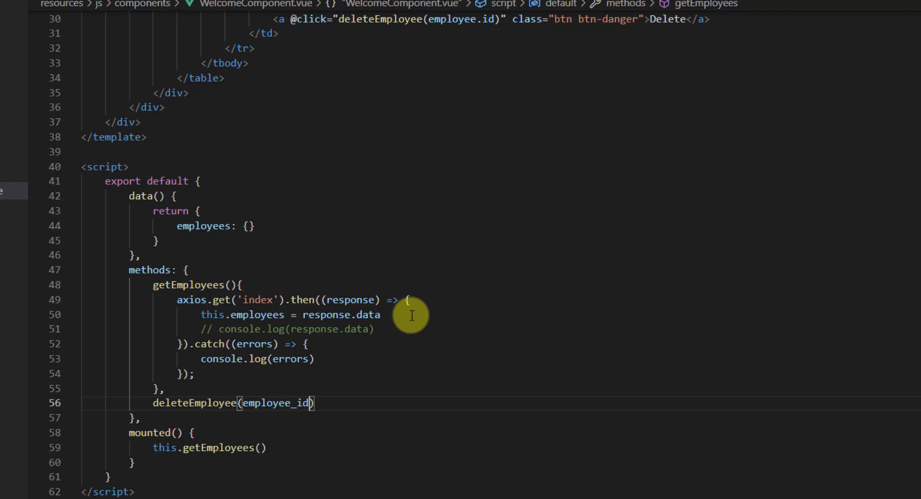
{"action": "type", "text": "{}"}
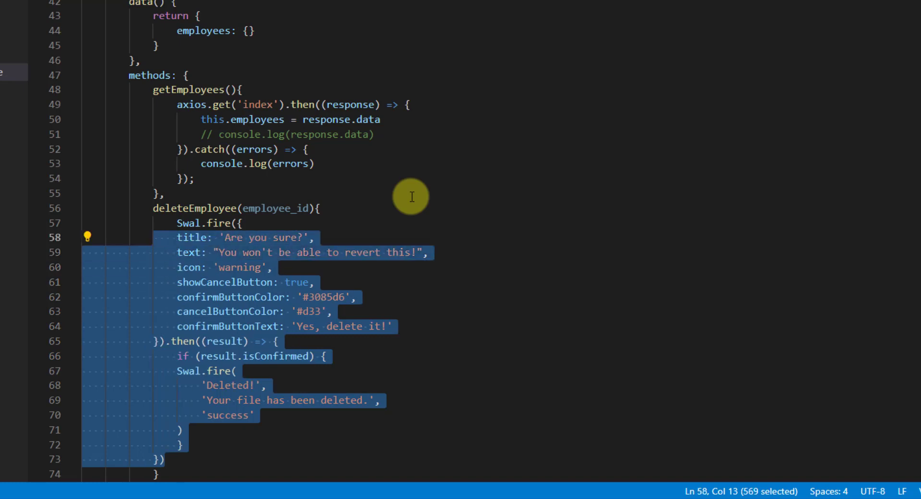
{"action": "left_click", "coordinate": [179, 445]}
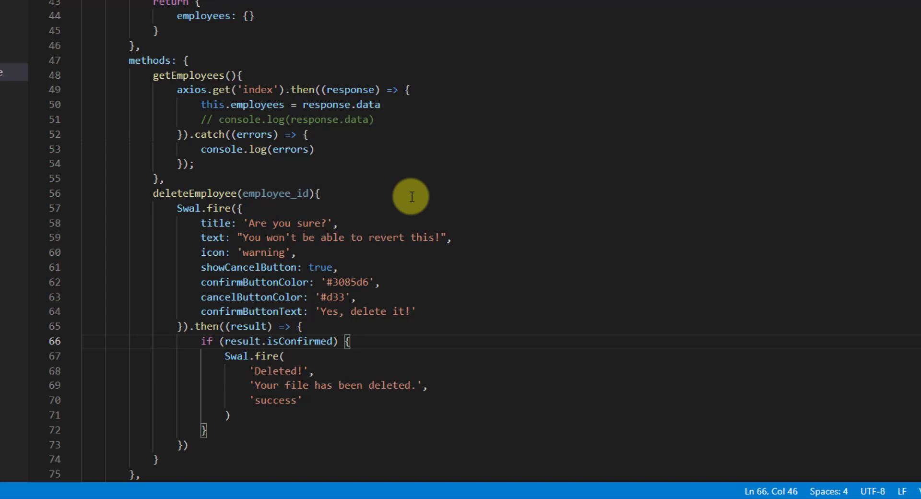
{"action": "mouse_move", "coordinate": [329, 375]}
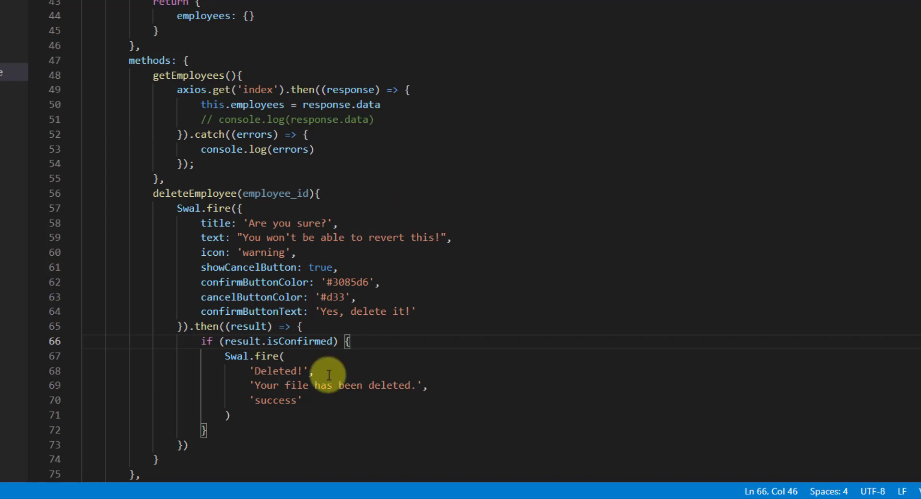
Add axios.post('employee/delete/' + employee_id) inside the isConfirmed block
{"action": "scroll", "scroll_direction": "down", "scroll_amount": 3}
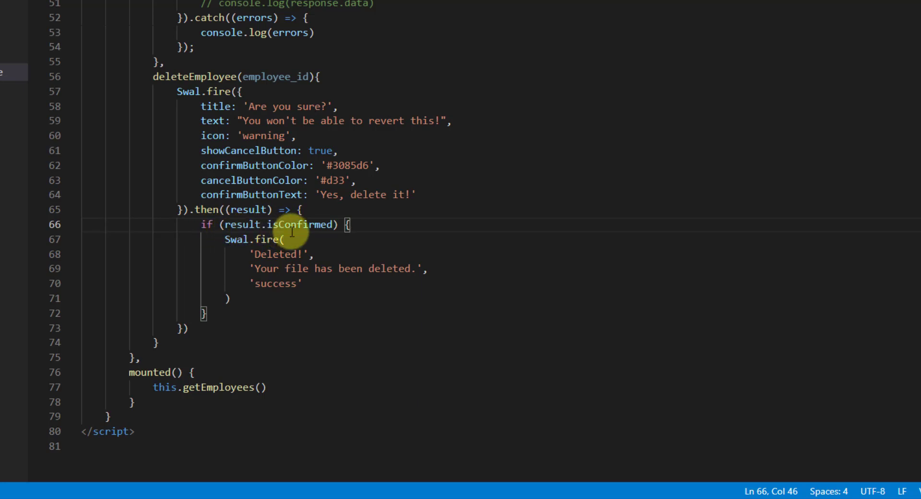
{"action": "mouse_move", "coordinate": [409, 197]}
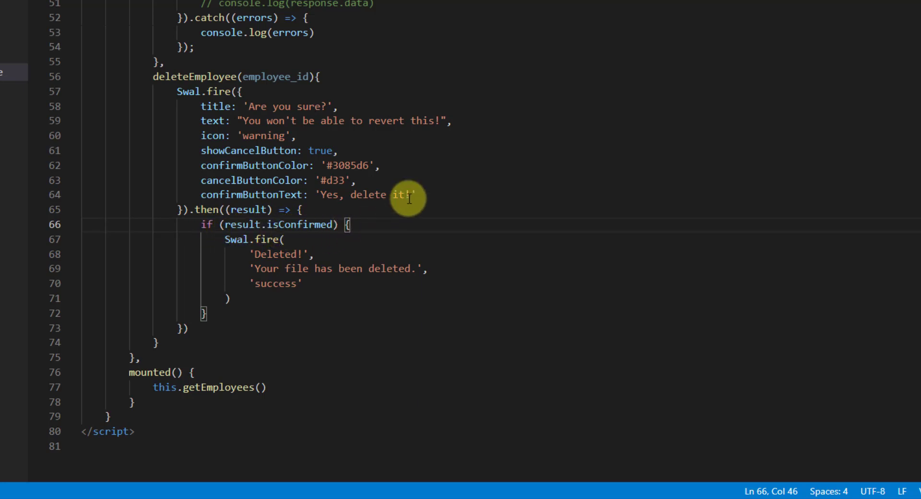
{"action": "key", "text": "Enter"}
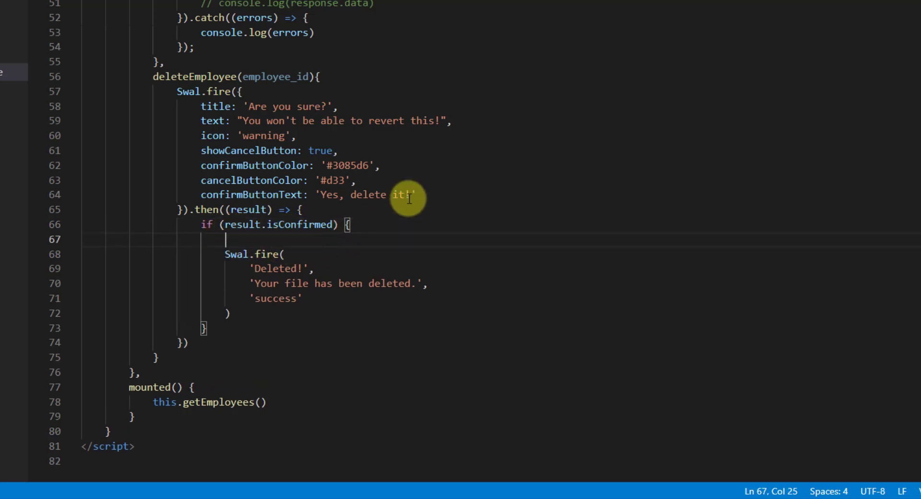
{"action": "mouse_move", "coordinate": [495, 95]}
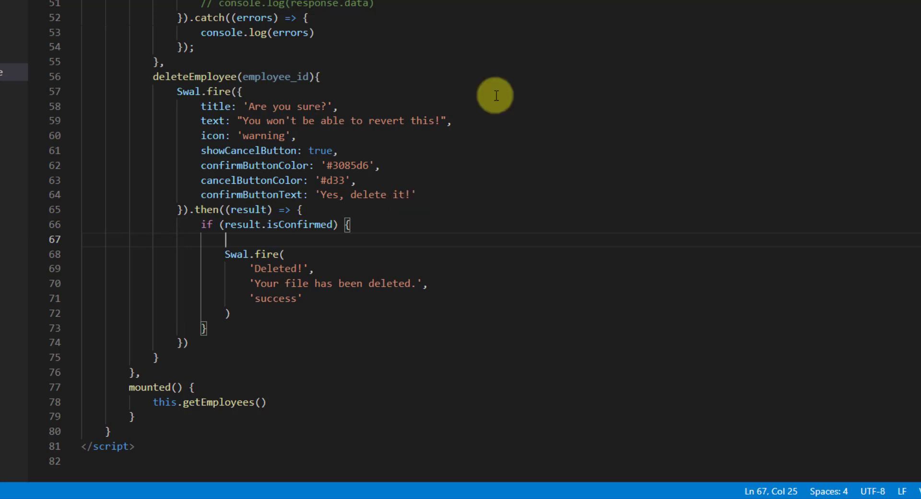
{"action": "type", "text": "axios.post"}
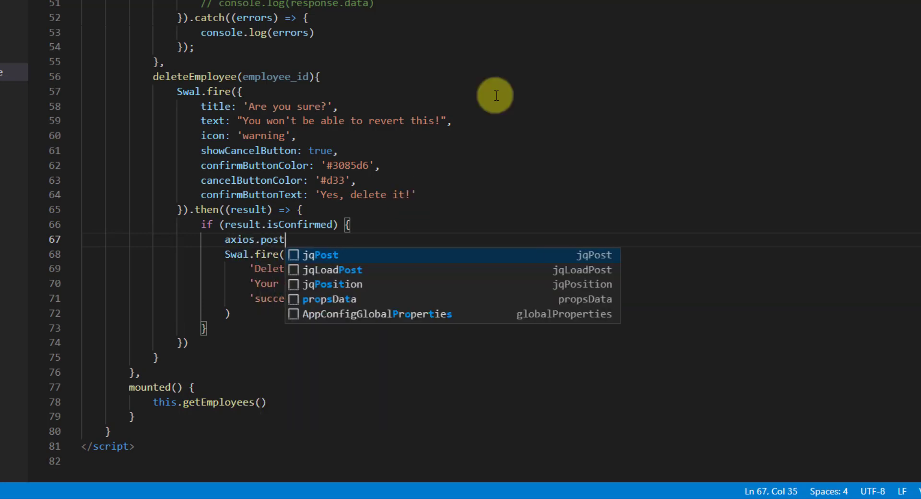
{"action": "type", "text": "('')"}
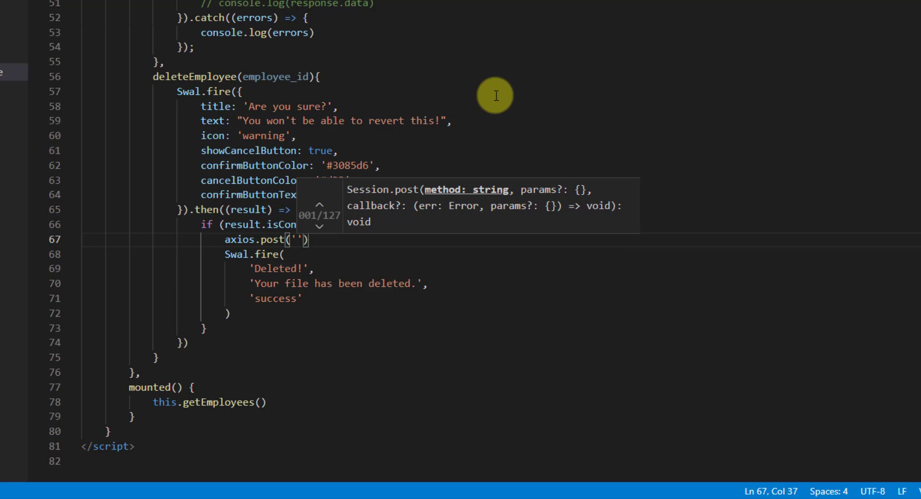
{"action": "type", "text": "employee/delete/"}
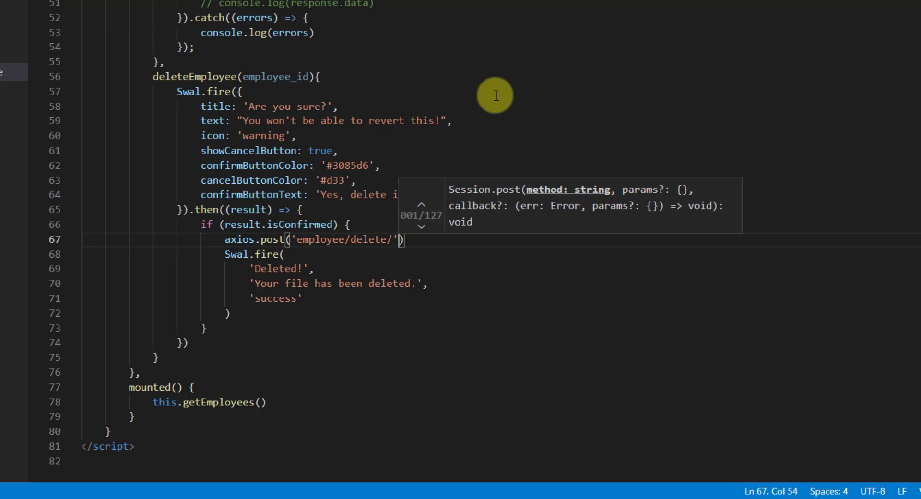
{"action": "type", "text": "+"}
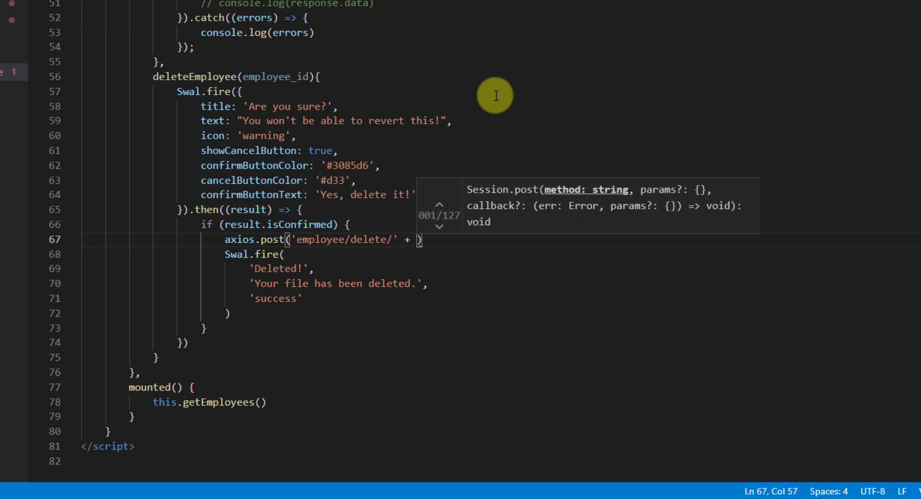
{"action": "type", "text": "employee_id"}
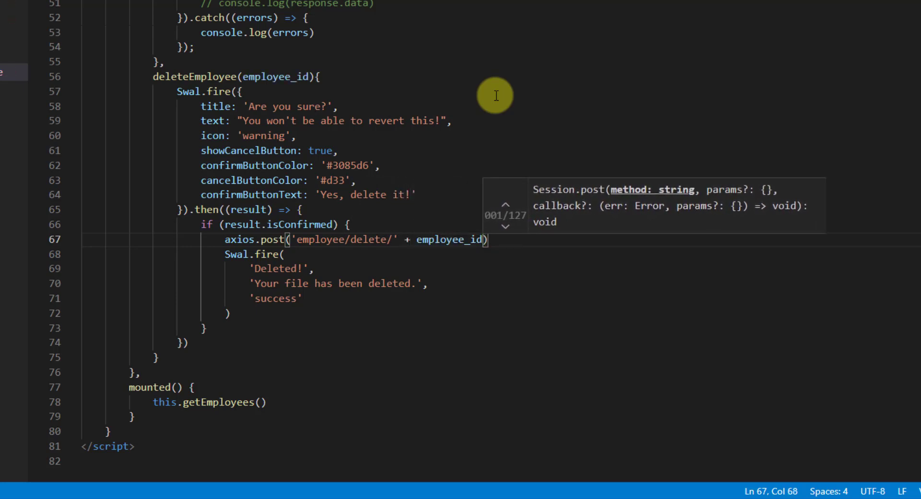
Chain a .then that logs the response and calls this.getEmployees()
{"action": "type", "text": ".then((response) => {"}
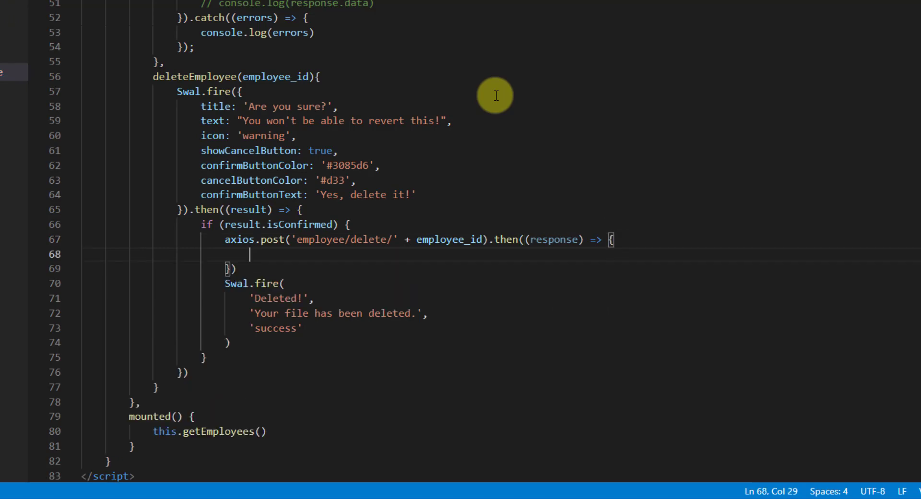
{"action": "type", "text": "console.log"}
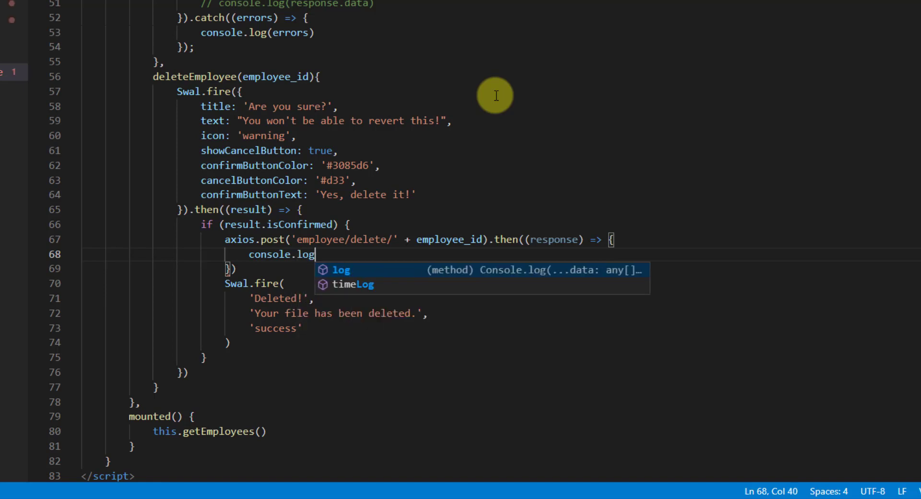
{"action": "type", "text": "("}
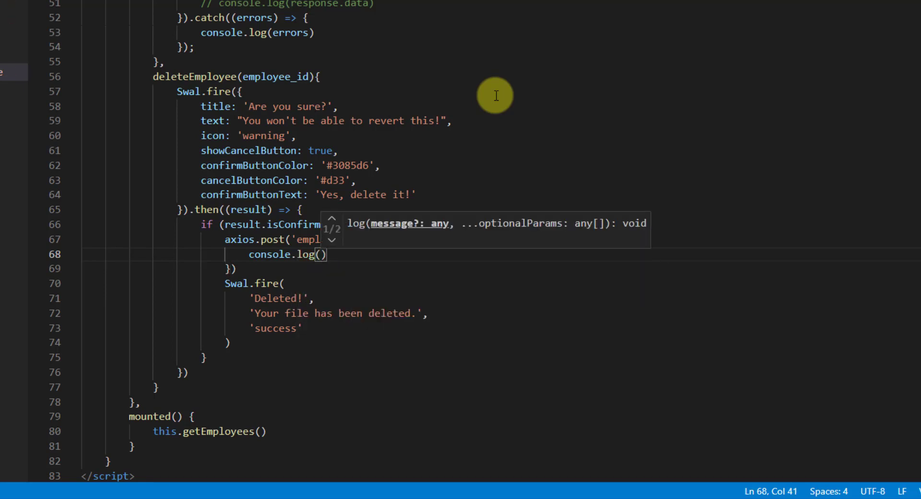
{"action": "type", "text": "response"}
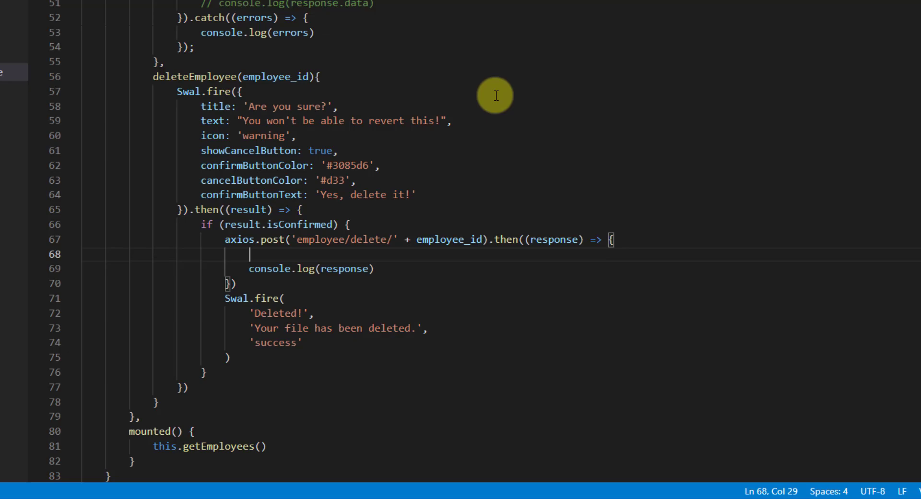
{"action": "type", "text": "this.getEmployees("}
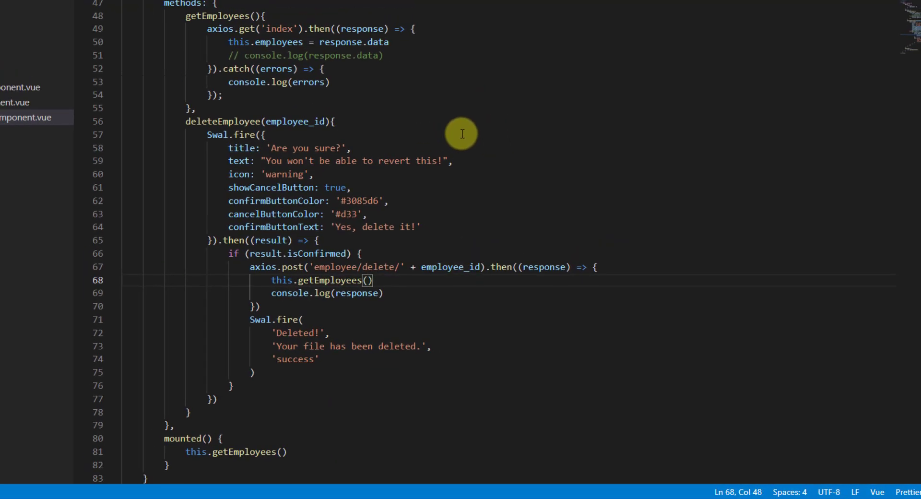
{"action": "mouse_move", "coordinate": [217, 13]}
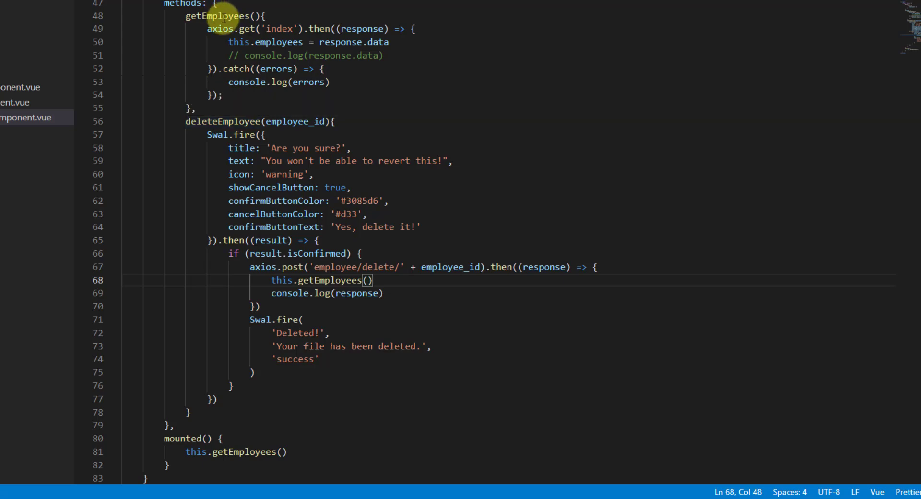
{"action": "mouse_move", "coordinate": [400, 280]}
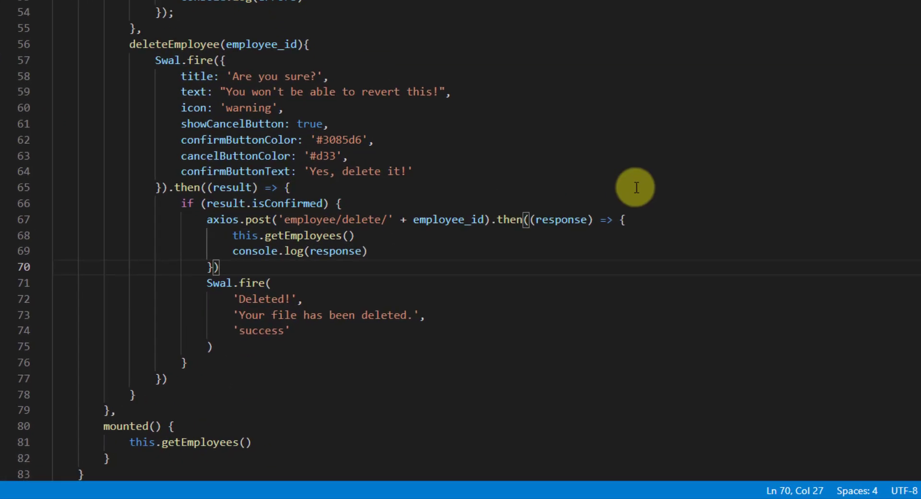
Chain .catch((errors) => console.log(errors)) onto the delete request
{"action": "type", "text": ".catch"}
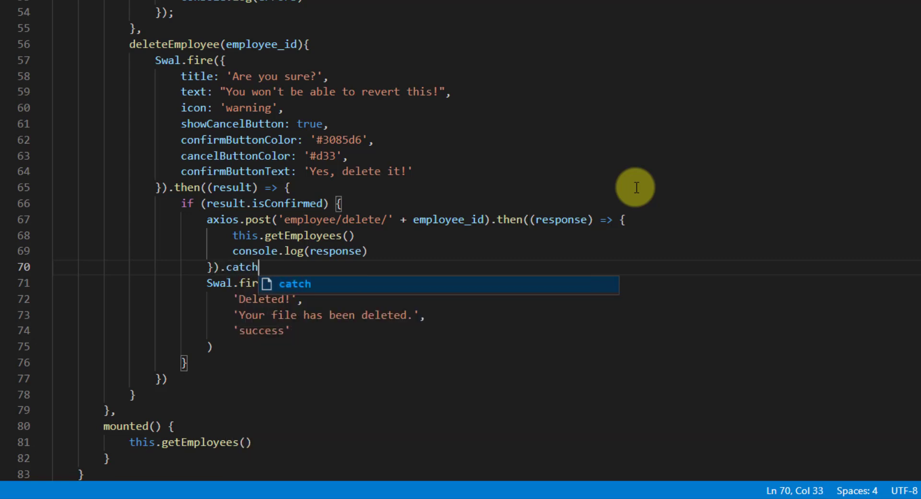
{"action": "type", "text": "((errors)"}
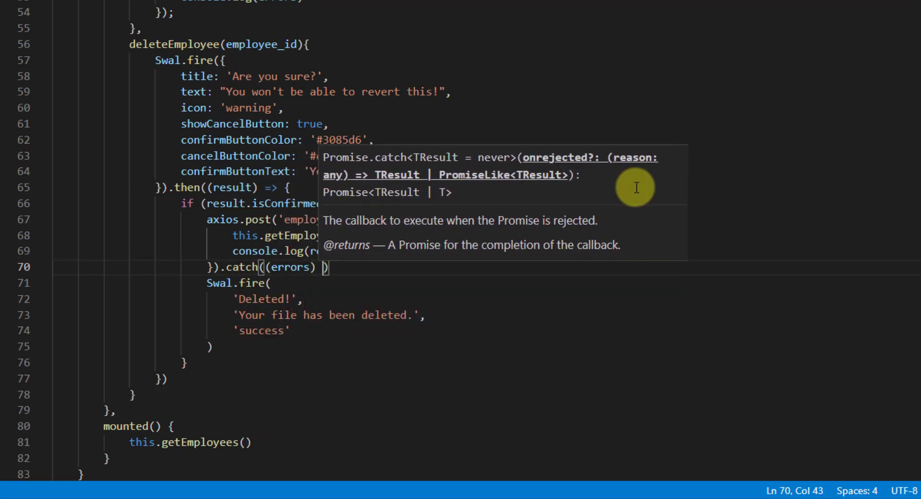
{"action": "type", "text": "=> {"}
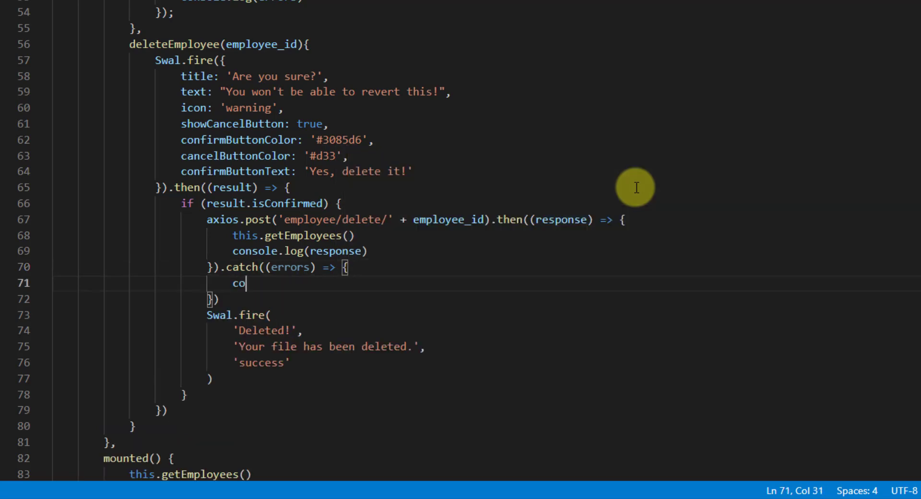
{"action": "type", "text": "nsole.log(errors"}
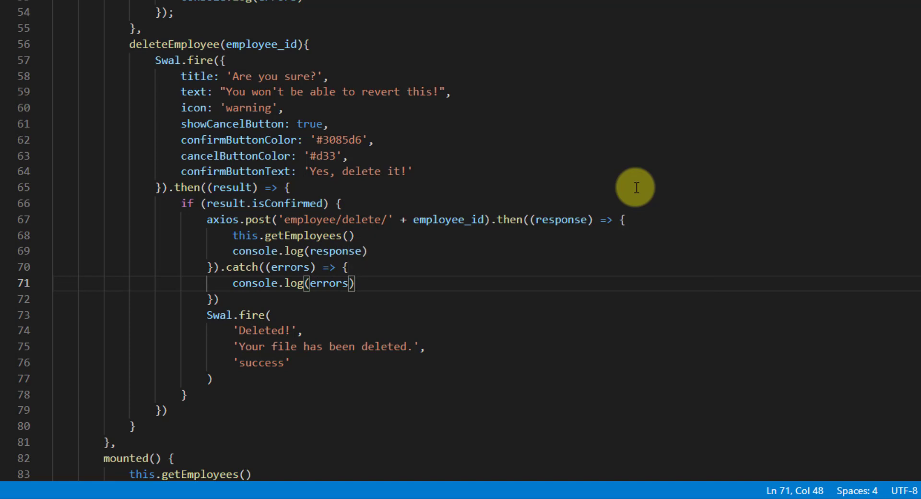
Change the success text to 'Your record has been deleted.'
{"action": "scroll", "scroll_direction": "down", "scroll_amount": 3}
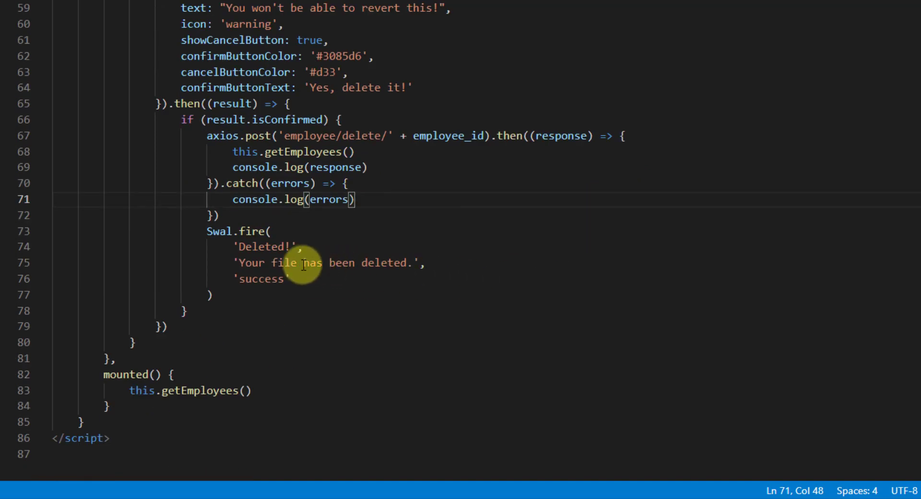
{"action": "double_click", "coordinate": [284, 263]}
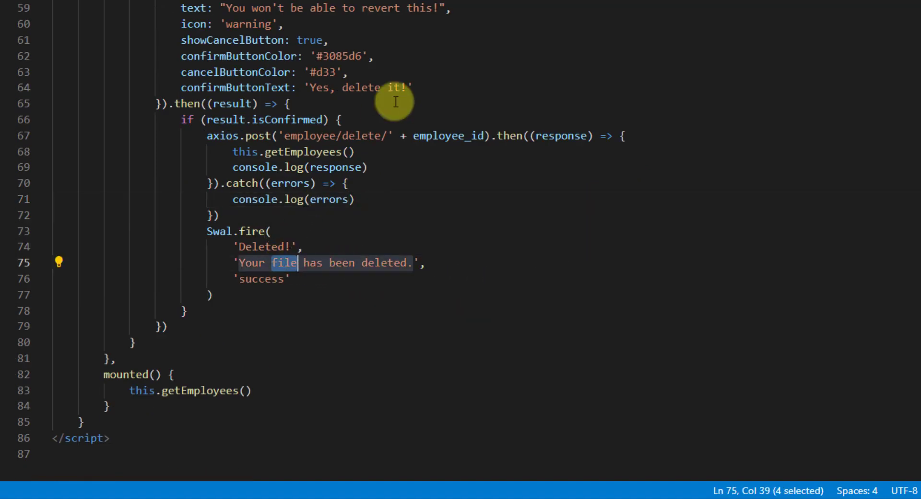
{"action": "type", "text": "record"}
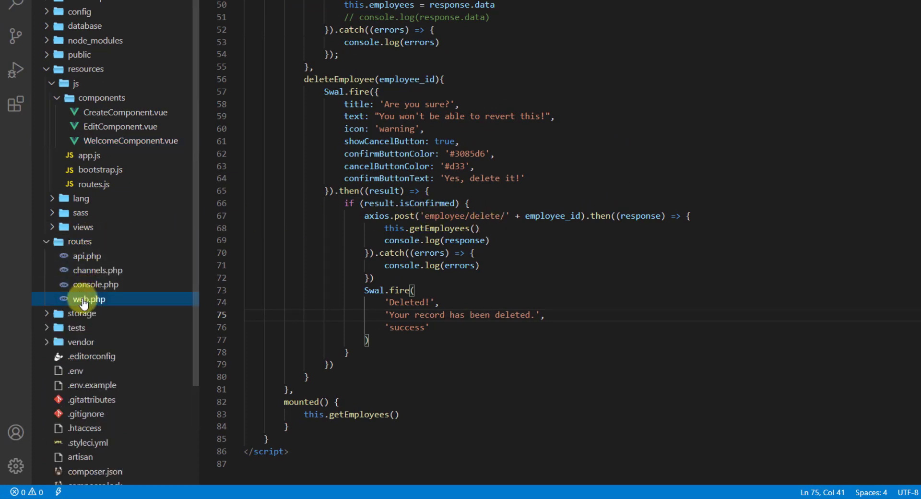
In web.php, add Route::post('employee/delete/{id}', 'EmployeeController@delete') below the update route
{"action": "left_click", "coordinate": [89, 299]}
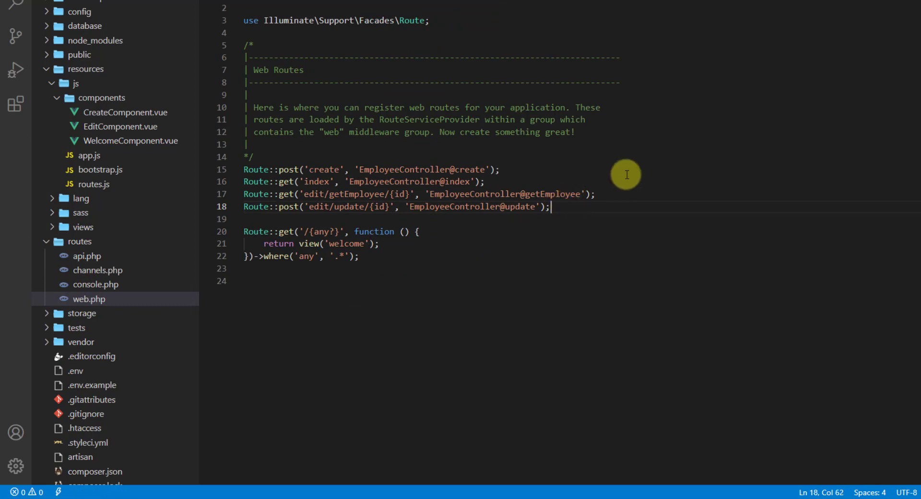
{"action": "type", "text": "R"}
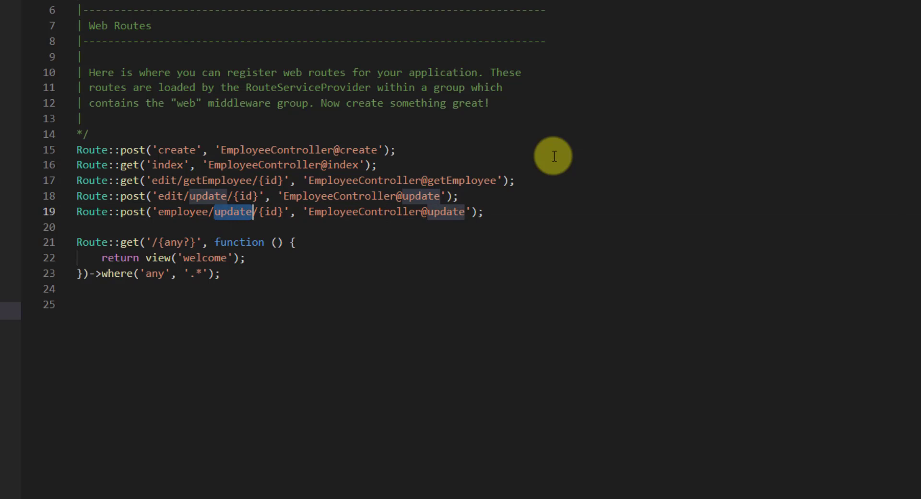
{"action": "type", "text": "delete"}
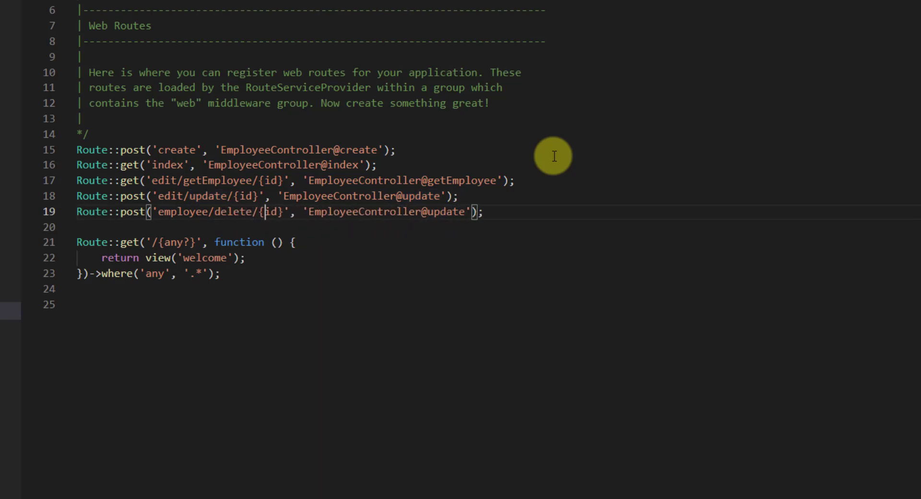
{"action": "double_click", "coordinate": [445, 211]}
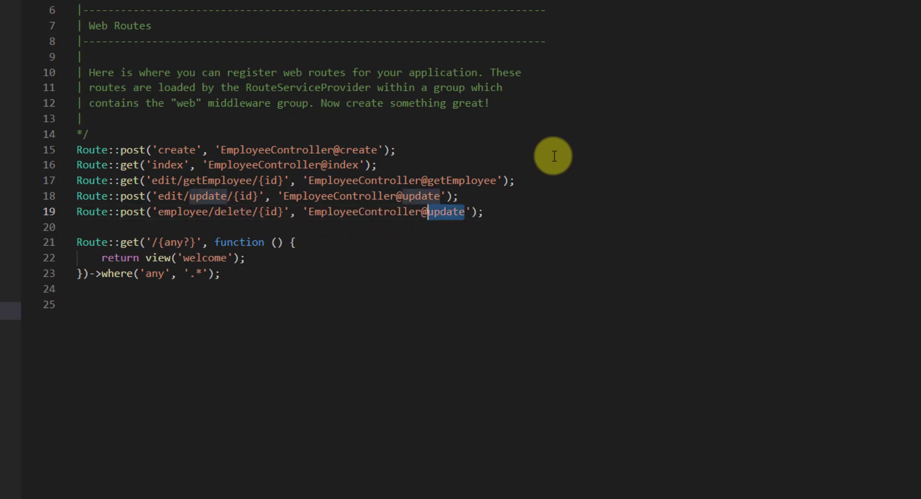
{"action": "type", "text": "delete"}
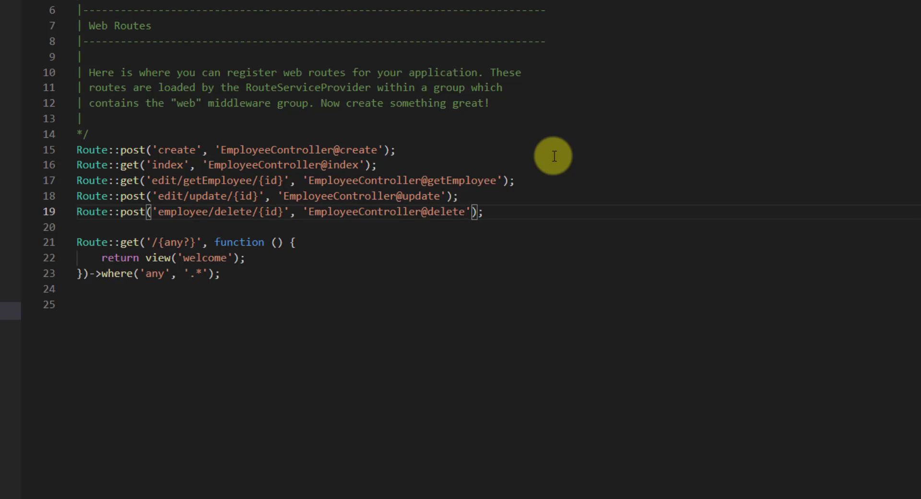
{"action": "double_click", "coordinate": [447, 212]}
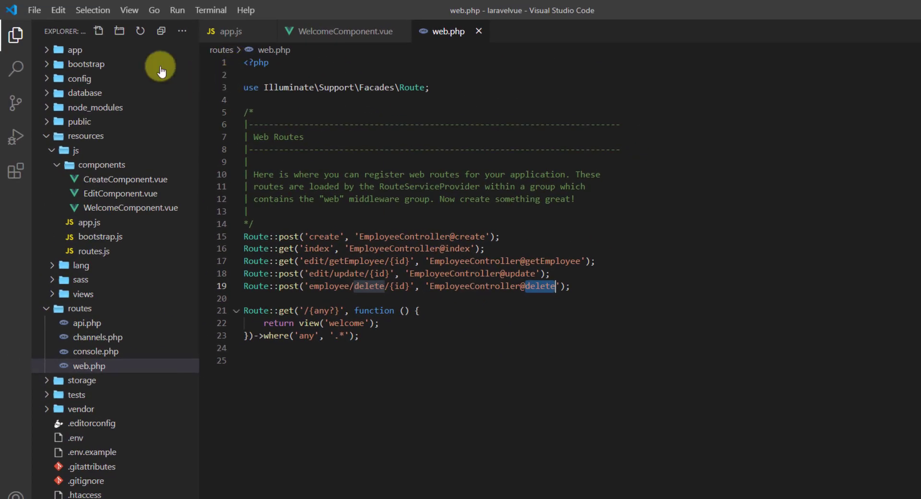
In EmployeeController.php, start a public delete($id) method that looks up the employee with Employee::find($id)
{"action": "left_click", "coordinate": [74, 50]}
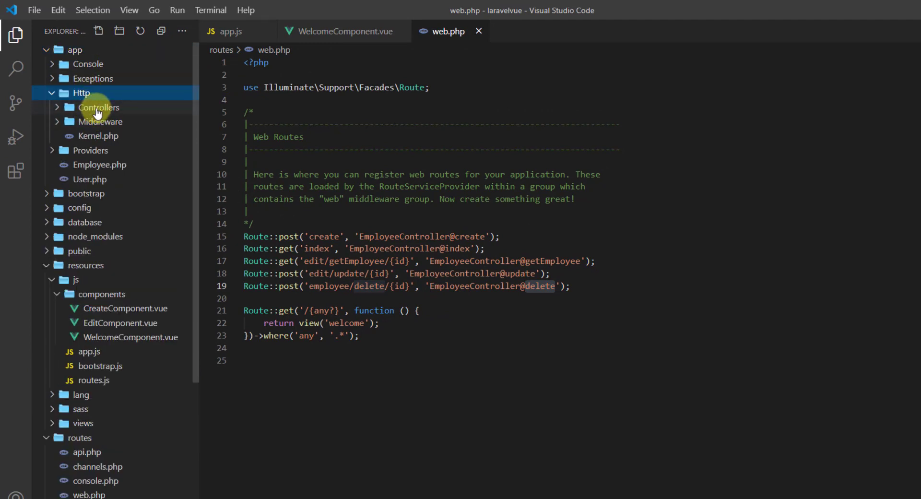
{"action": "left_click", "coordinate": [99, 107]}
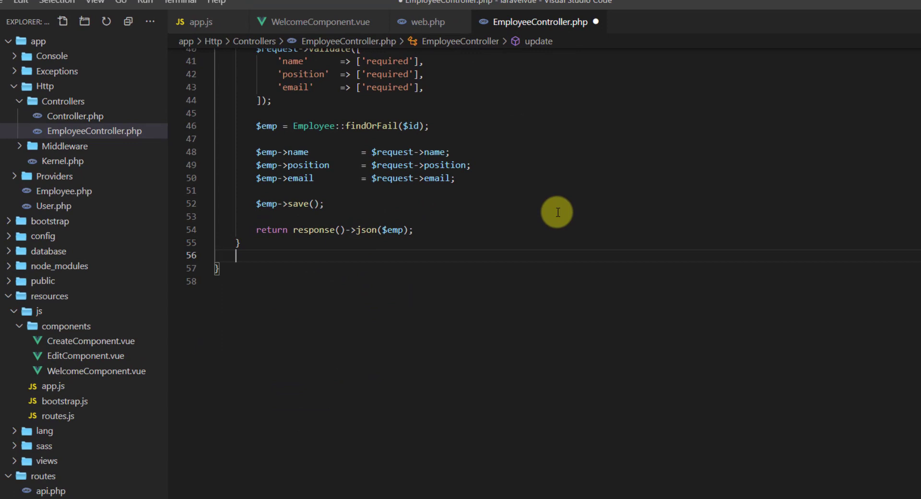
{"action": "type", "text": "public function delete"}
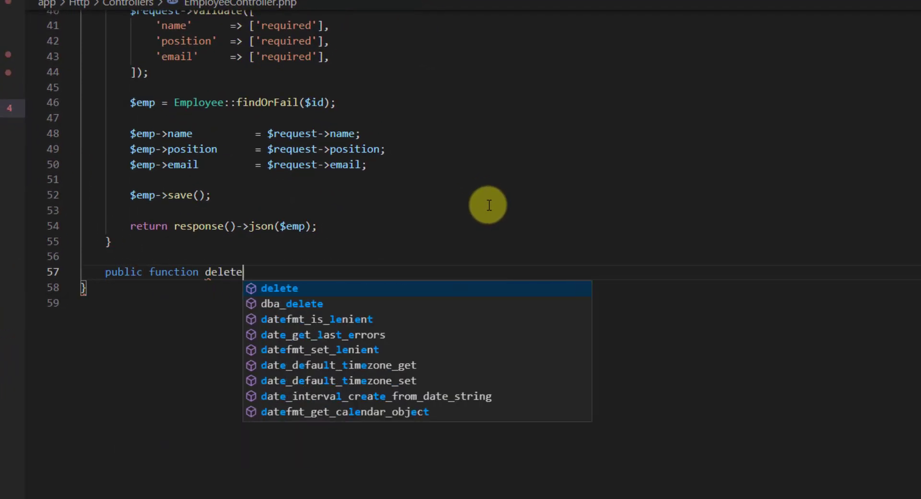
{"action": "type", "text": "($id"}
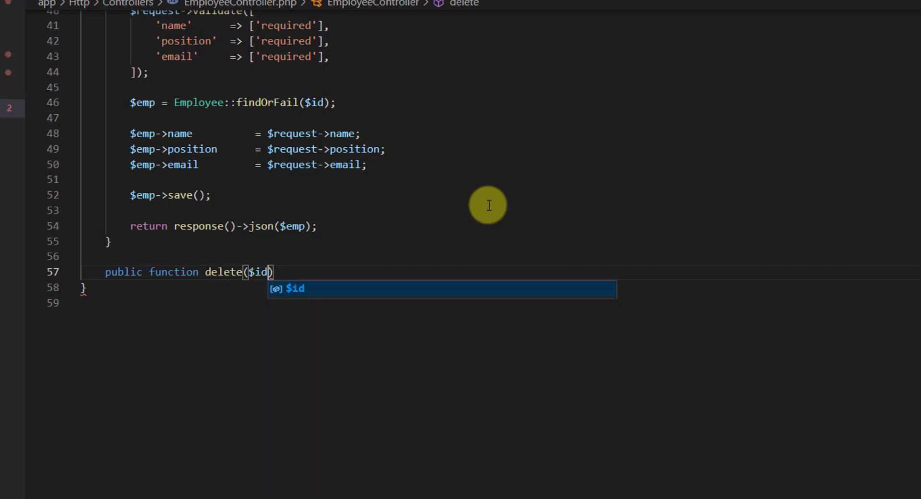
{"action": "type", "text": "{"}
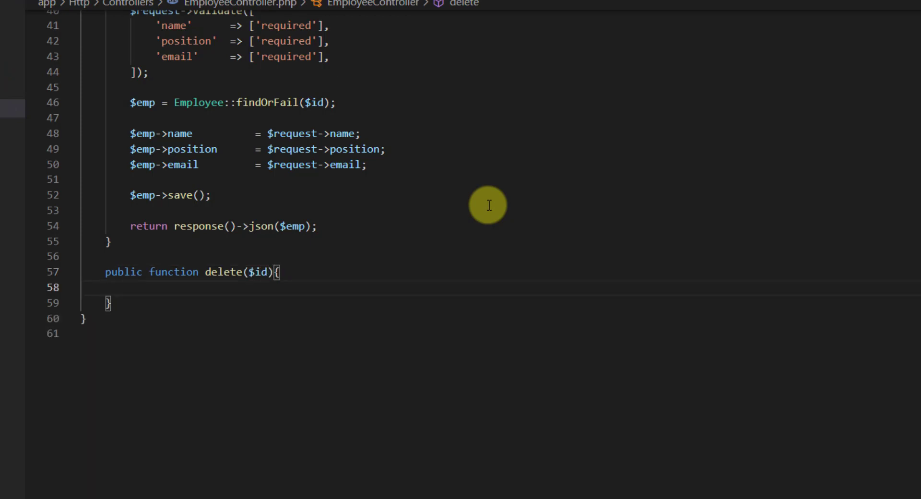
{"action": "type", "text": "$"}
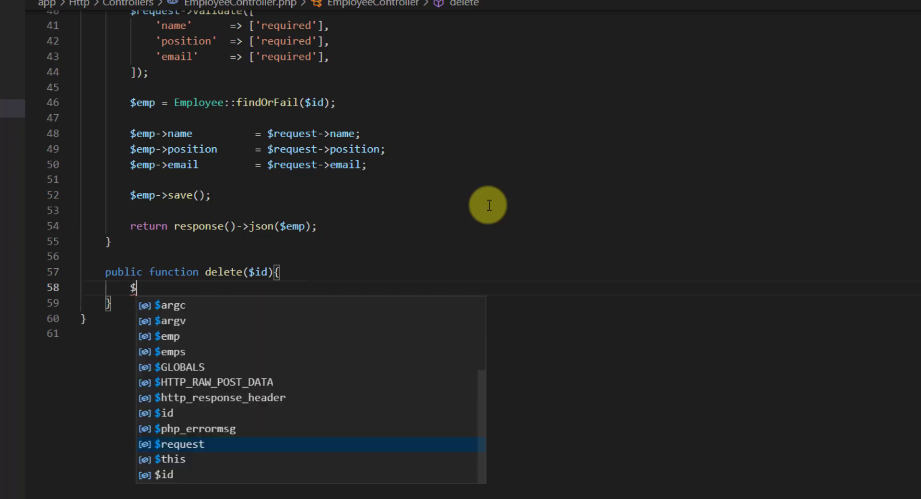
{"action": "type", "text": "emp = E"}
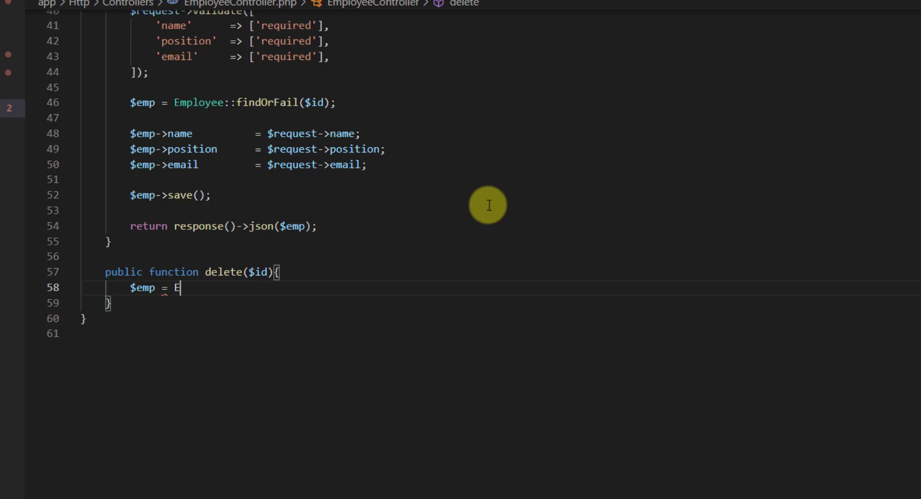
{"action": "type", "text": "mployee::"}
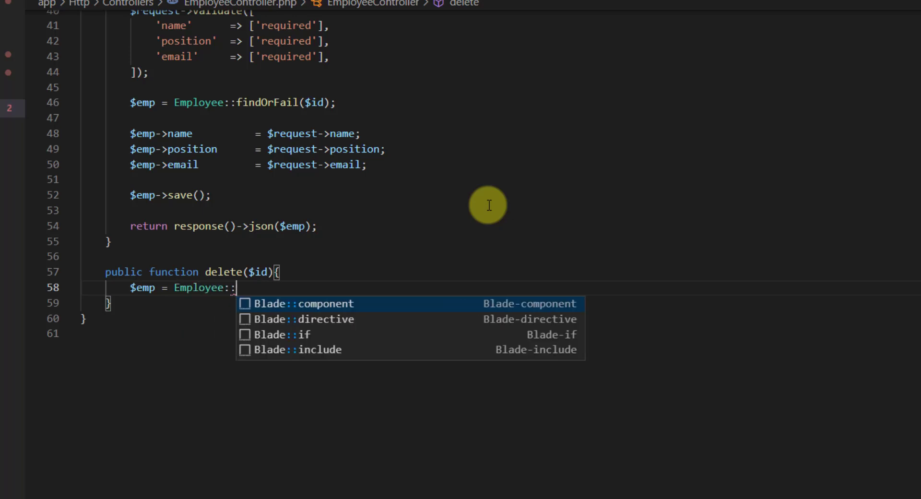
{"action": "type", "text": "find($id"}
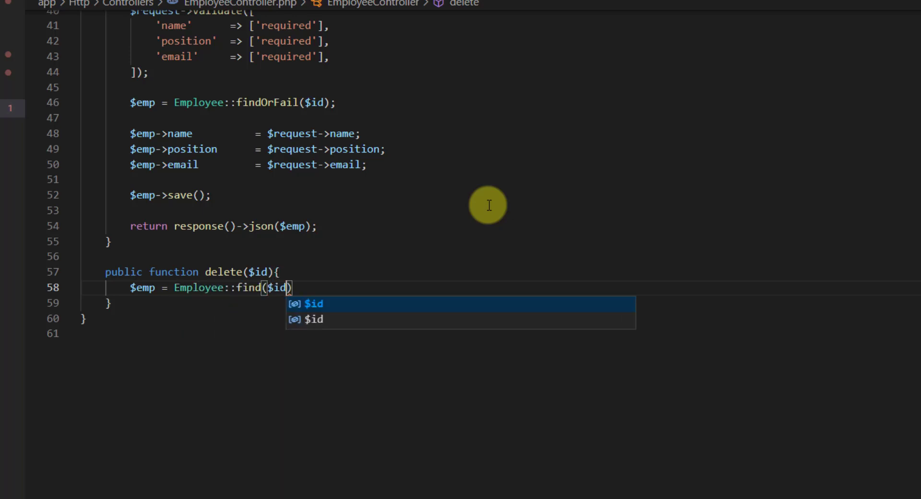
{"action": "key", "text": "Enter"}
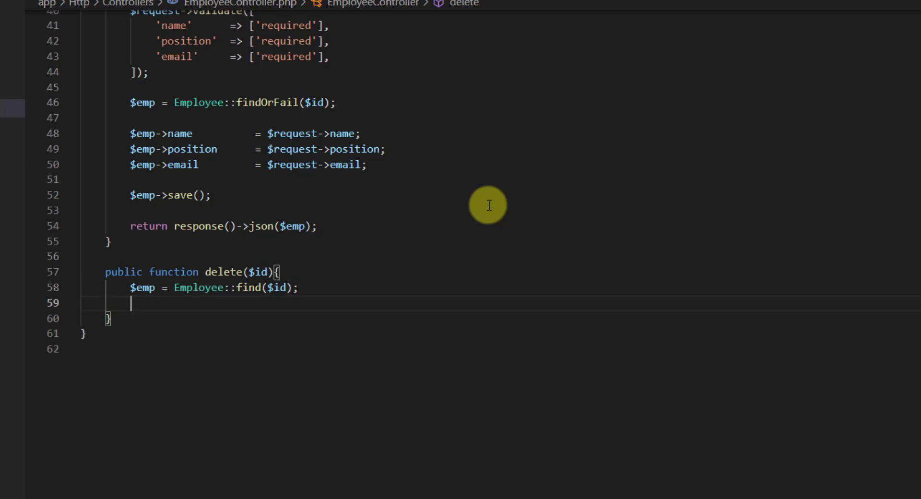
Call ->delete() on the employee and return a JSON 'Record deleted!' response
{"action": "type", "text": "$emp"}
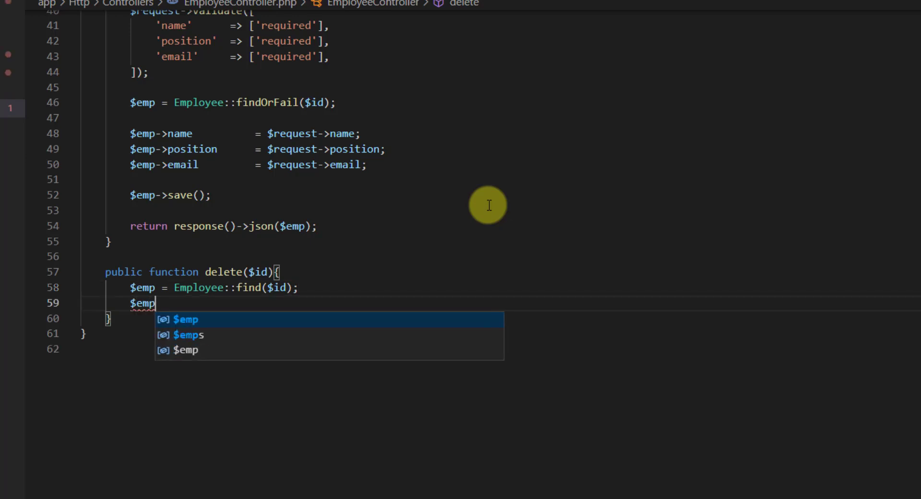
{"action": "type", "text": "->delete();"}
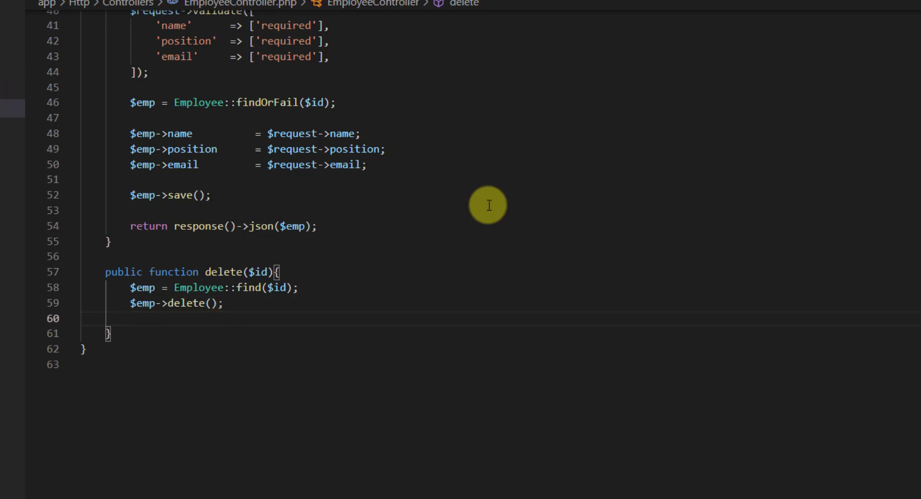
{"action": "type", "text": "return response("}
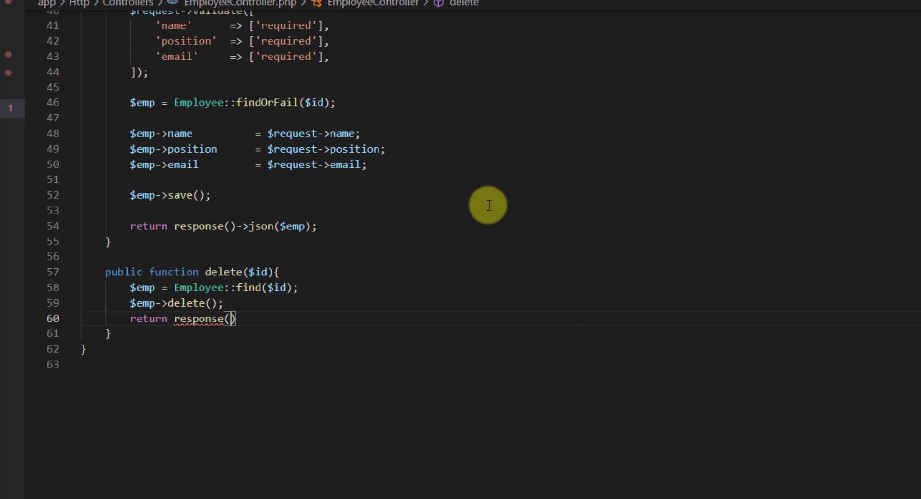
{"action": "type", "text": "->json('"}
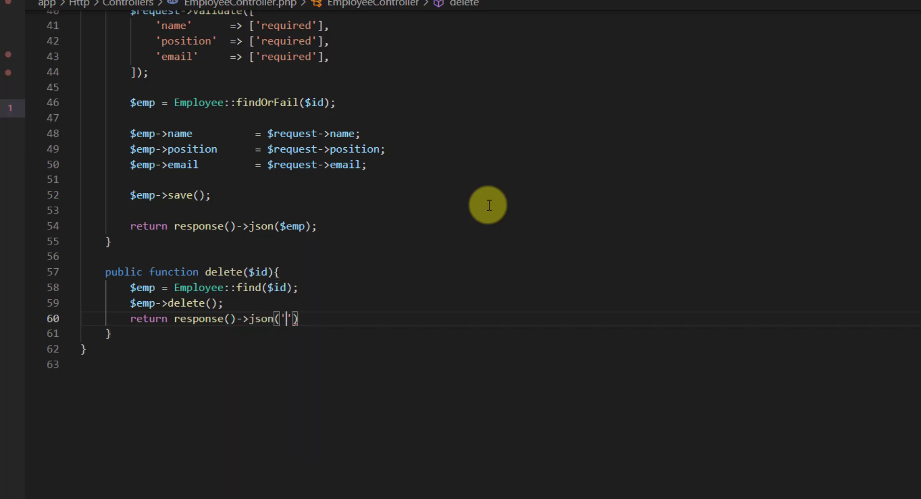
{"action": "type", "text": "\""}
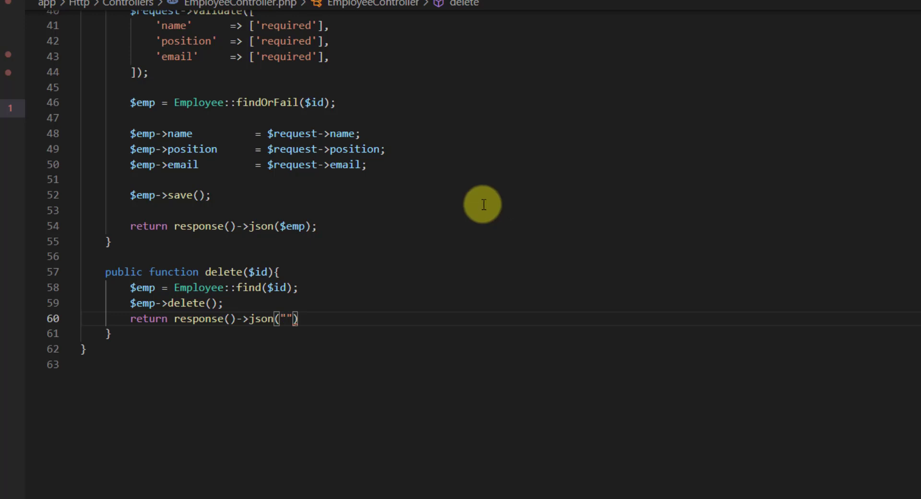
{"action": "type", "text": "Record deleted"}
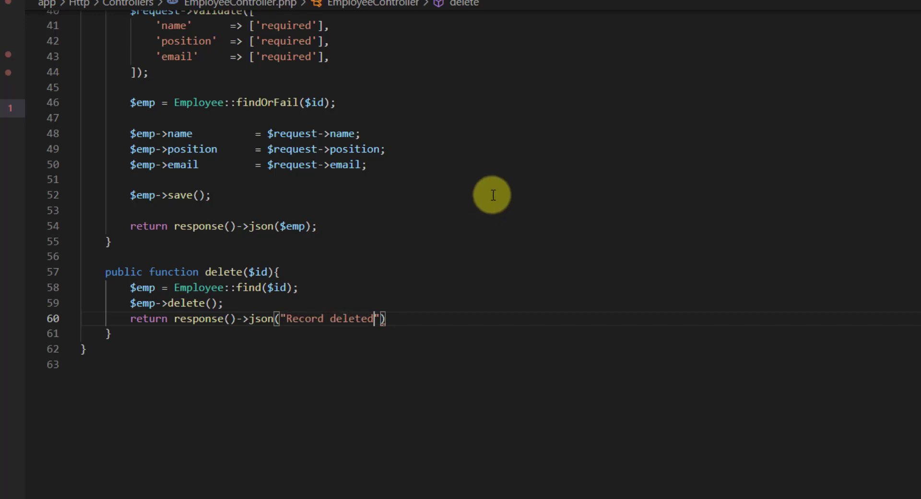
{"action": "type", "text": "!"}
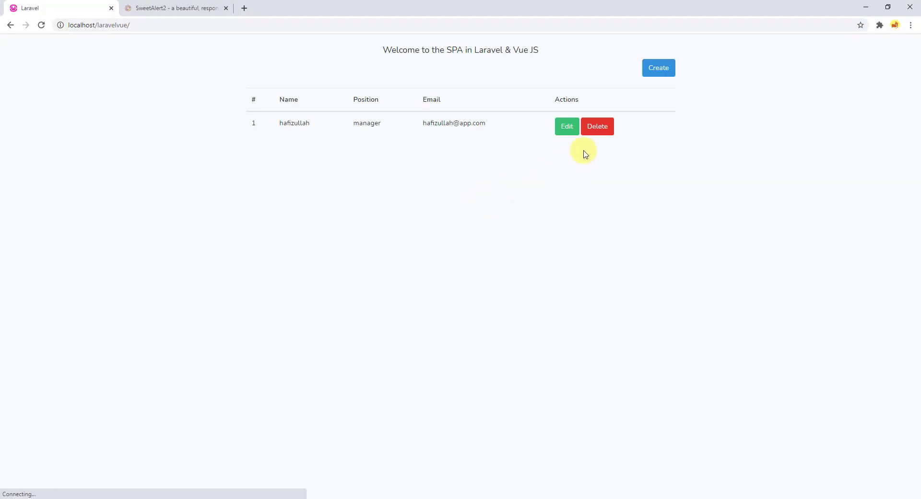
{"action": "left_click", "coordinate": [597, 126]}
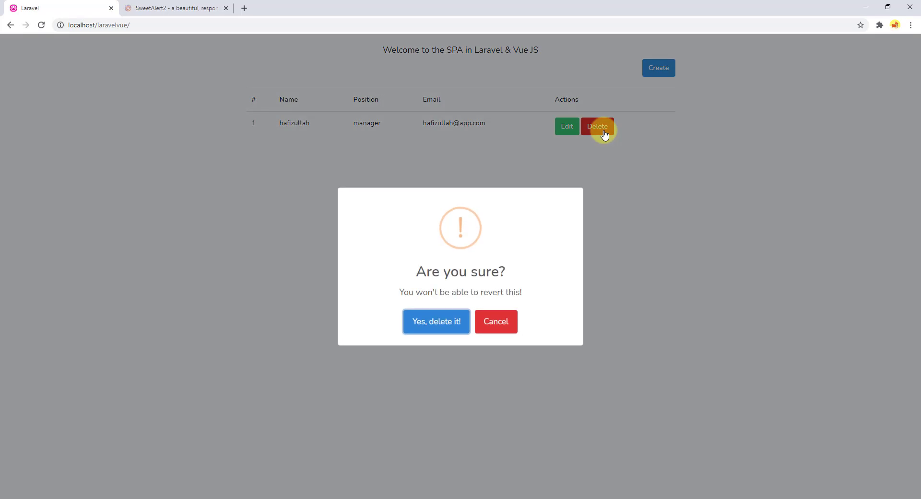
{"action": "mouse_move", "coordinate": [497, 322]}
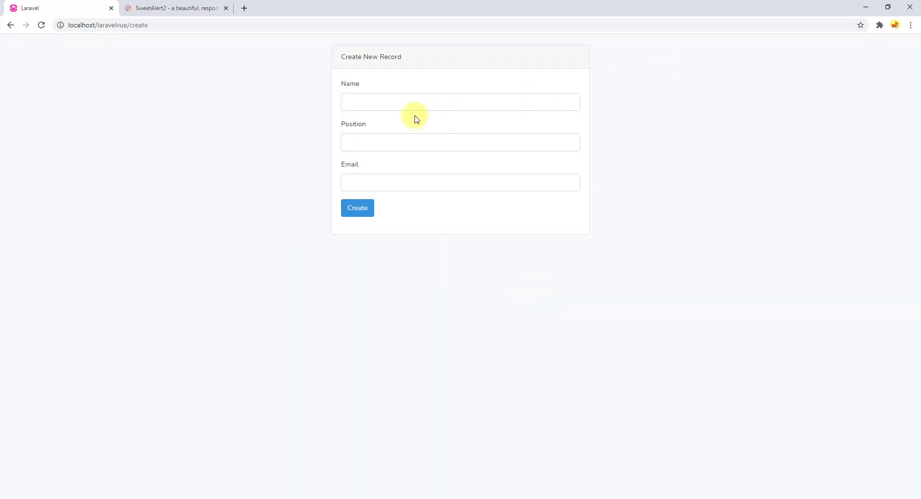
{"action": "type", "text": "Ah"}
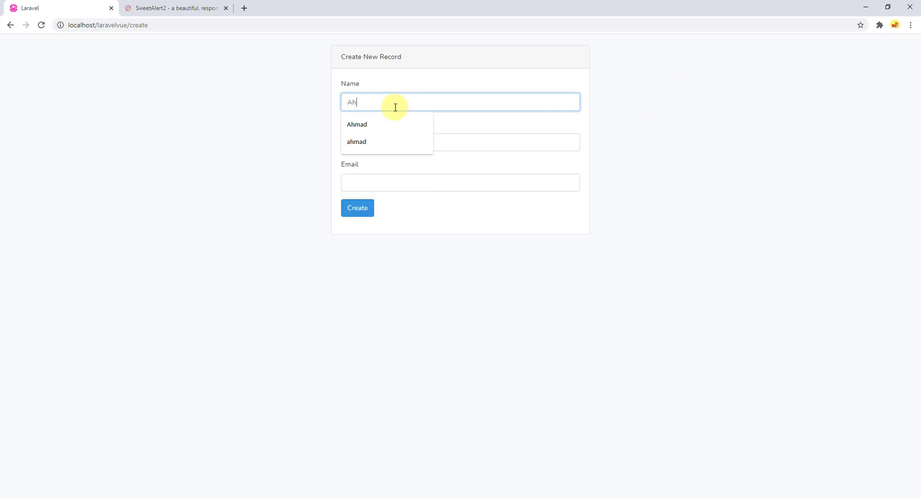
{"action": "left_click", "coordinate": [356, 124]}
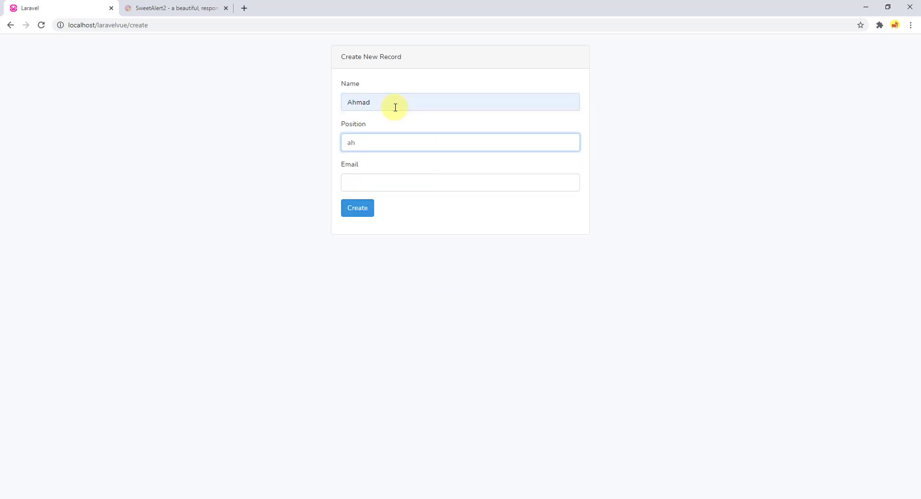
{"action": "key", "text": "Backspace"}
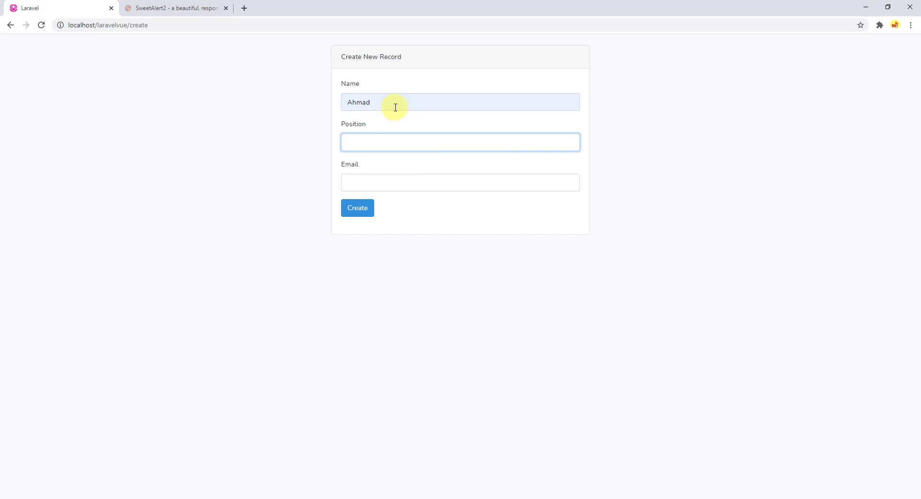
{"action": "type", "text": "Manager"}
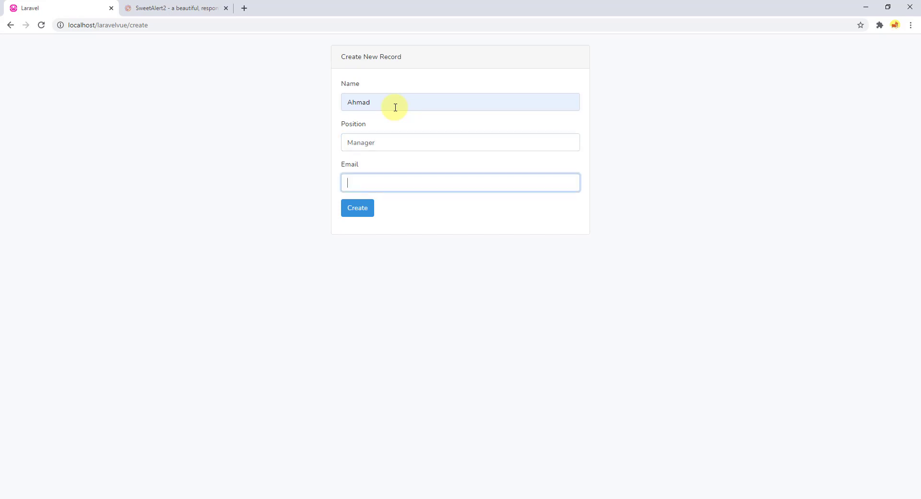
{"action": "type", "text": "ahmad@email.com"}
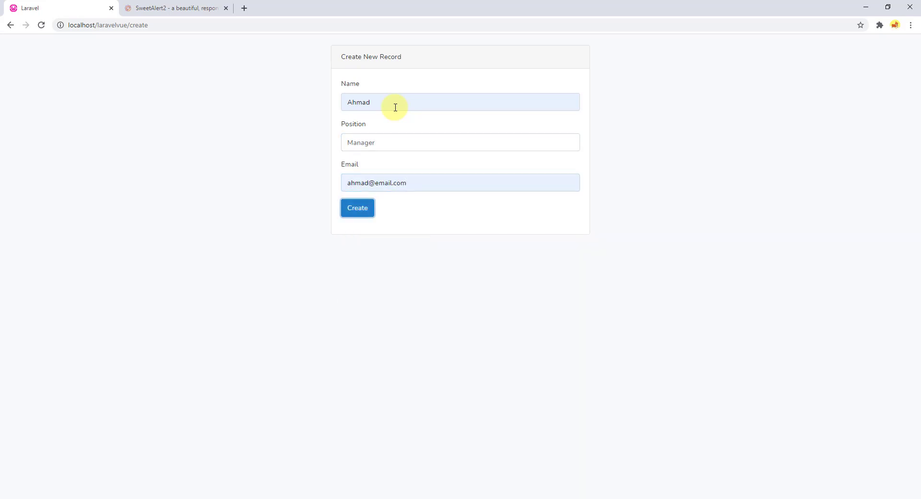
{"action": "left_click", "coordinate": [357, 207]}
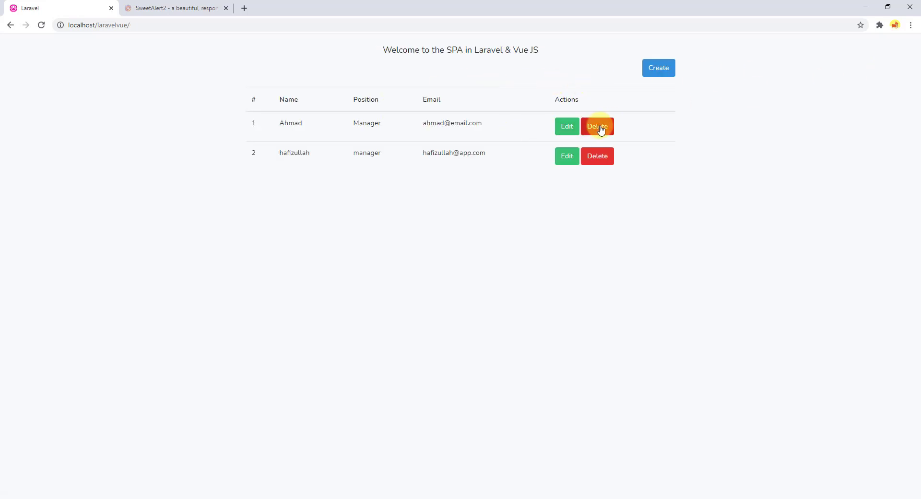
Delete the Ahmad record by confirming 'Yes, delete it!' and dismissing the success message
{"action": "left_click", "coordinate": [597, 125]}
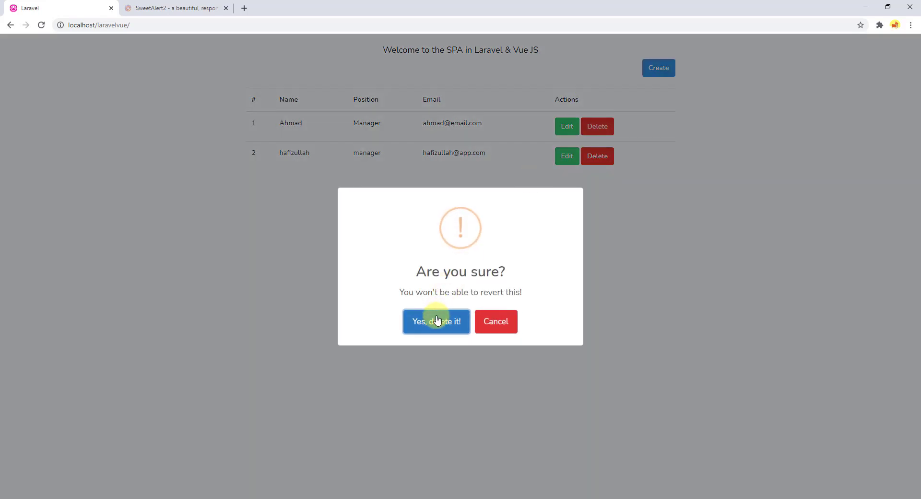
{"action": "left_click", "coordinate": [437, 321]}
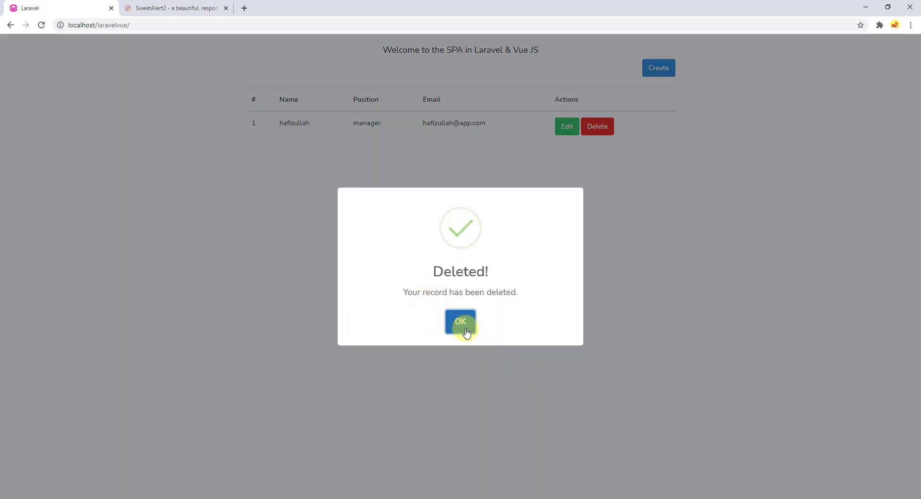
{"action": "left_click", "coordinate": [460, 322]}
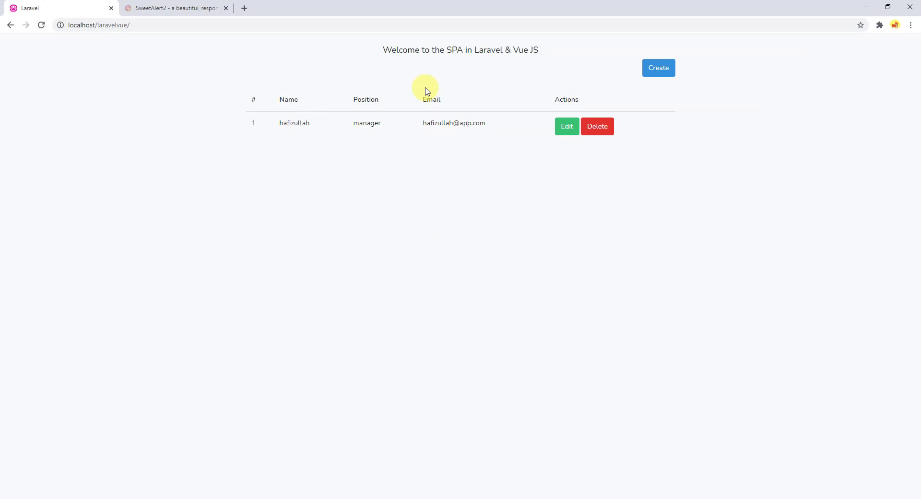
{"action": "mouse_move", "coordinate": [376, 211]}
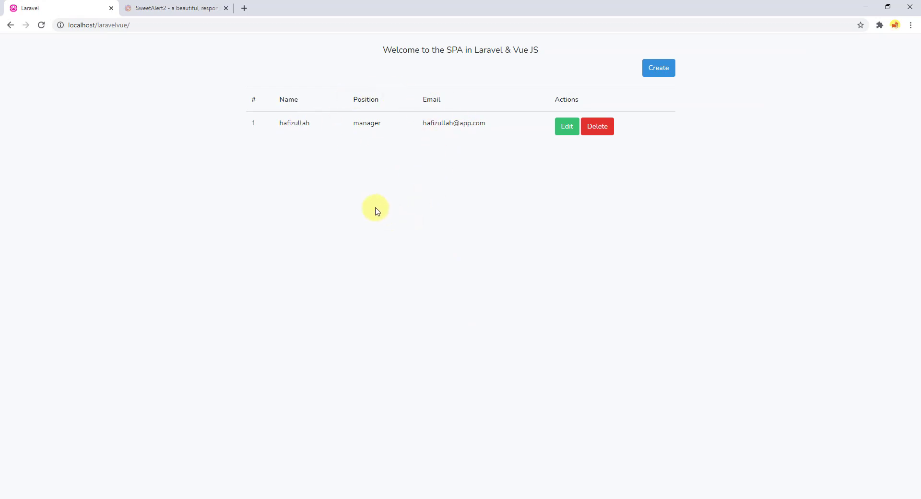
{"action": "mouse_move", "coordinate": [494, 256]}
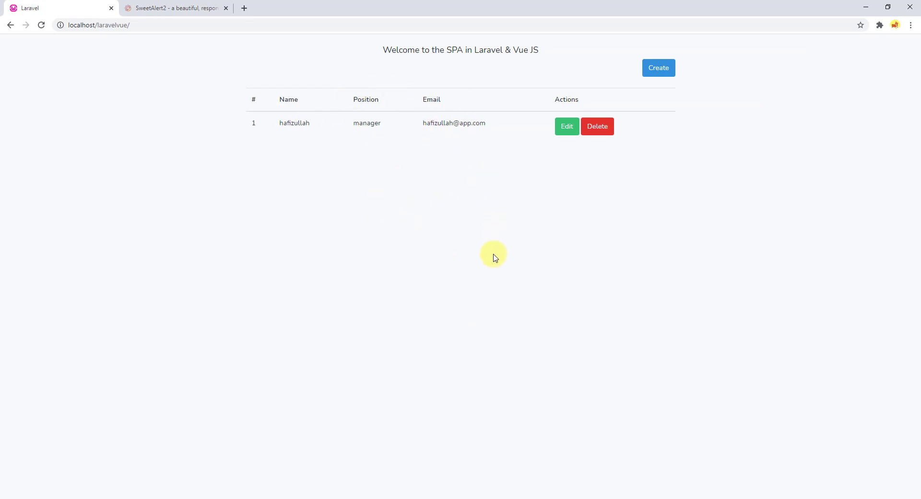